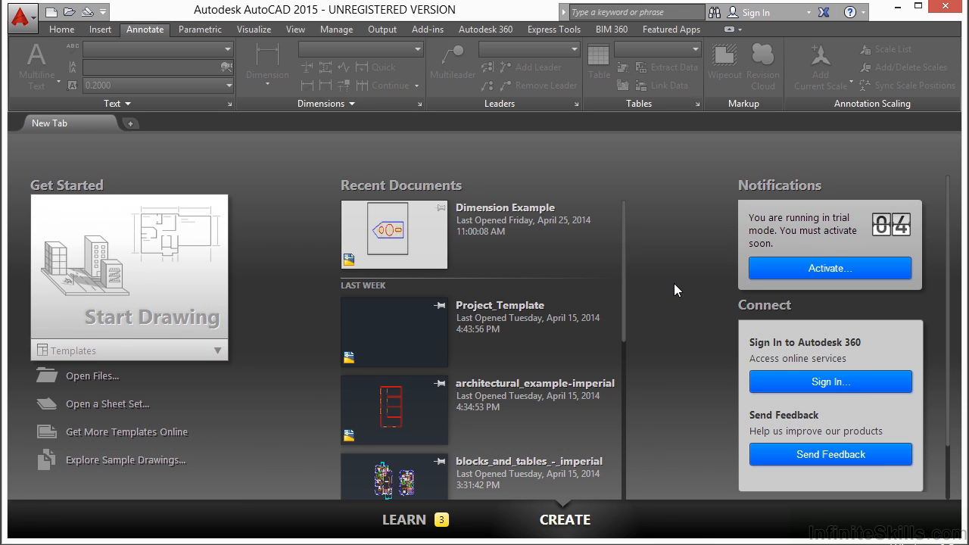
# Step: Open Dimension Example.dwg through Open Files on the start screen
pyautogui.click(92, 375)
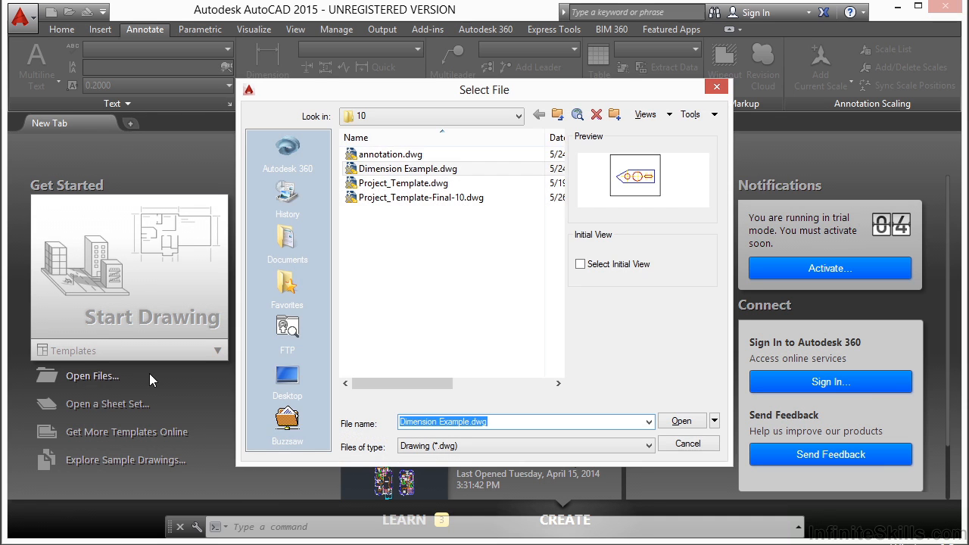
pyautogui.click(408, 168)
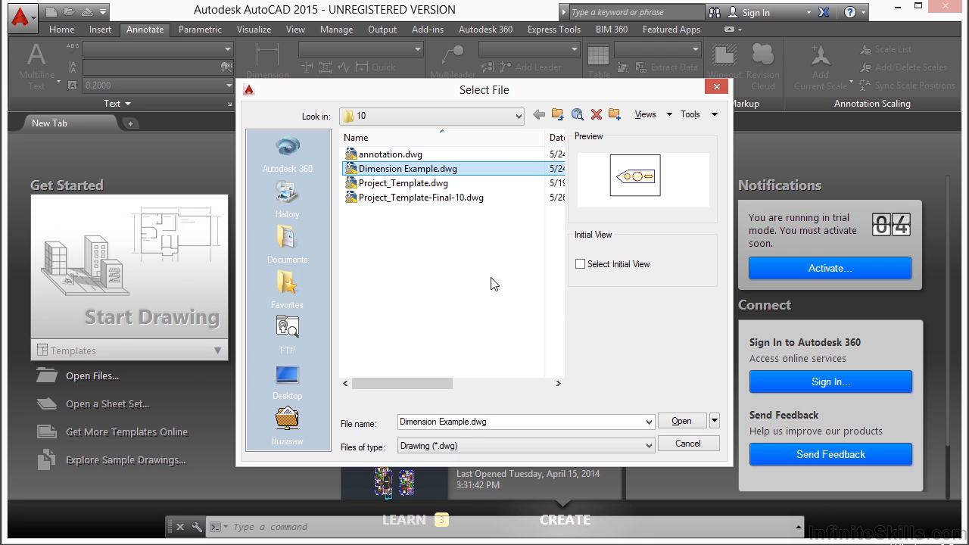
pyautogui.click(681, 421)
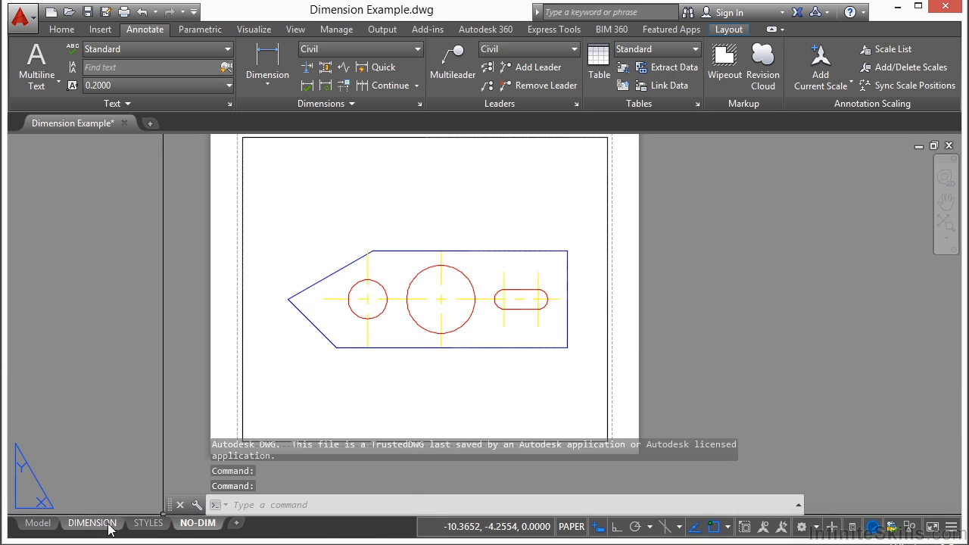
# Step: Switch to the DIMENSION layout and select the 100' aligned dimension
pyautogui.click(92, 523)
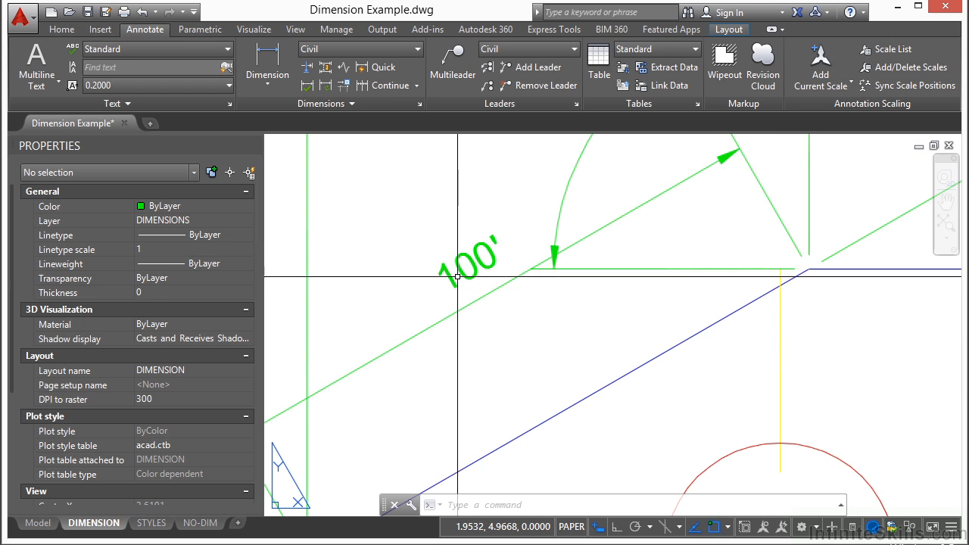
pyautogui.click(469, 269)
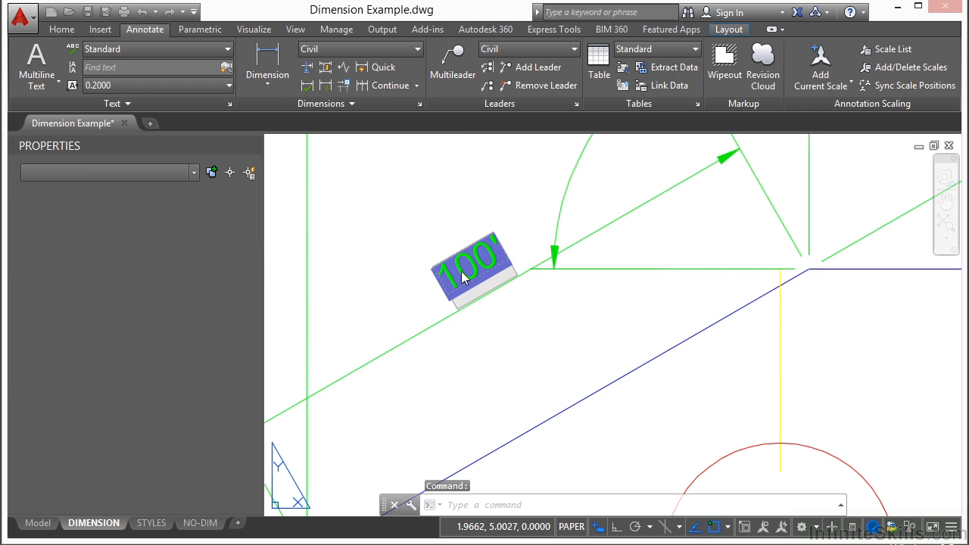
# Step: Replace the 100' dimension's text with SIDE VIEW in the Text Editor
pyautogui.doubleClick(473, 269)
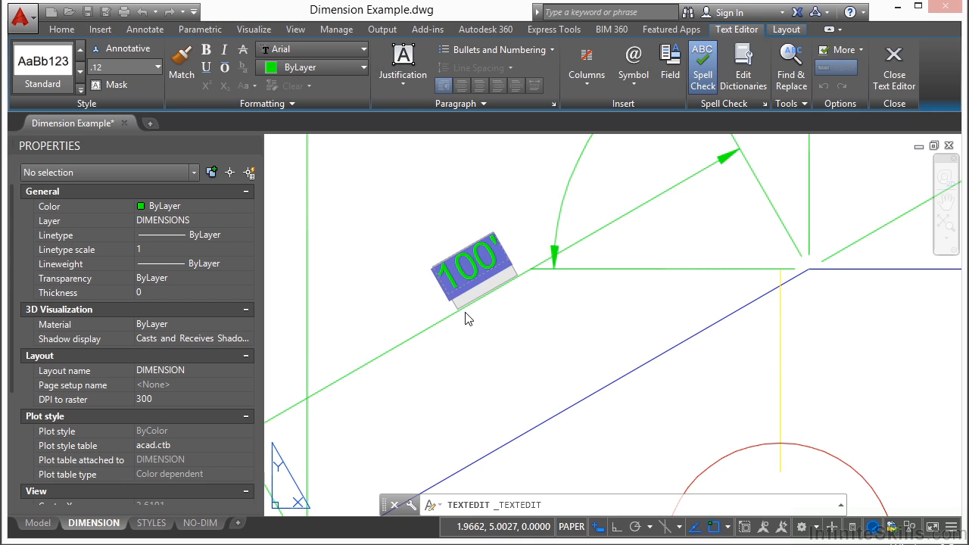
pyautogui.moveTo(760, 54)
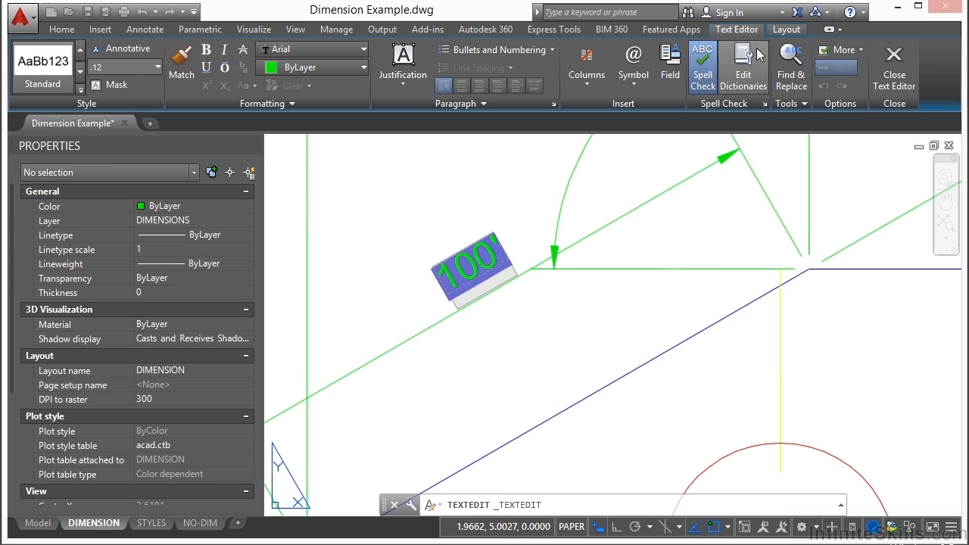
pyautogui.moveTo(244, 77)
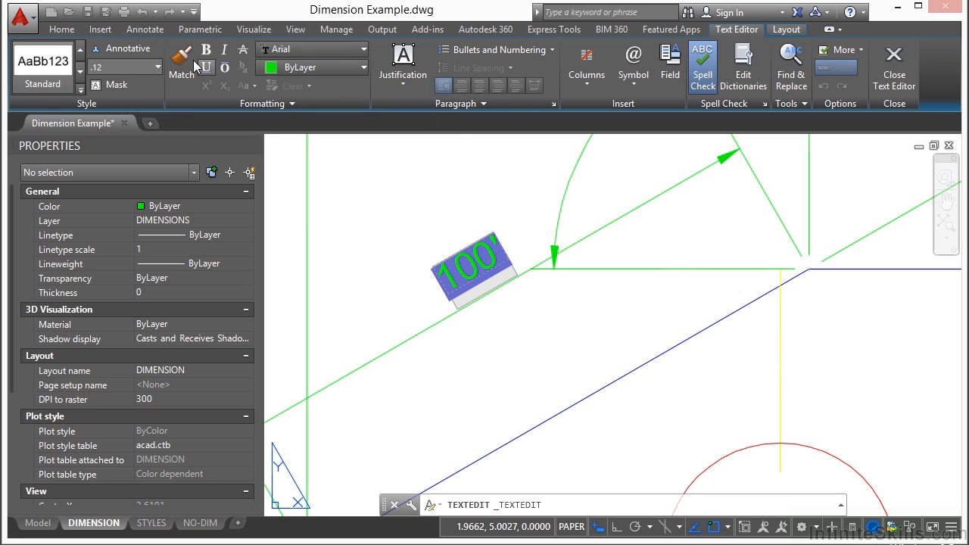
pyautogui.moveTo(182, 66)
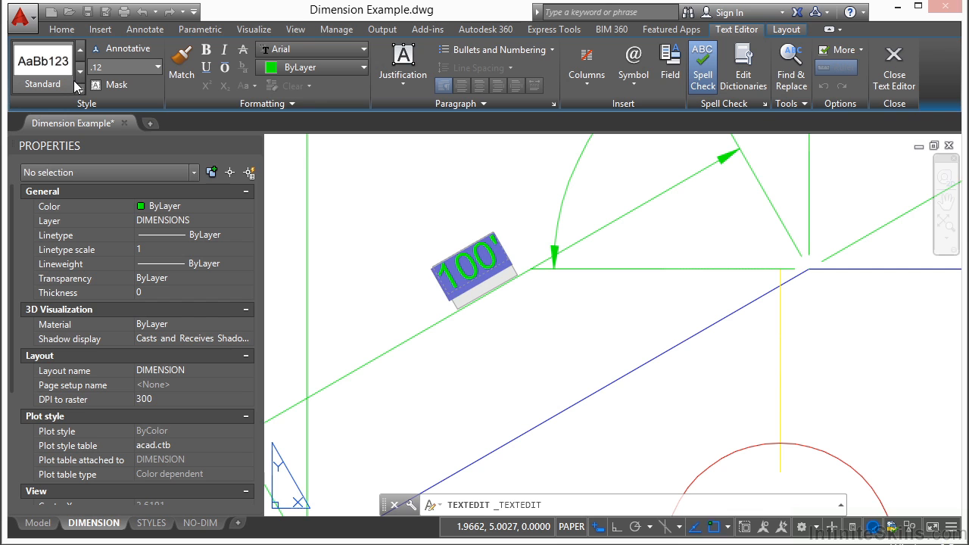
pyautogui.moveTo(543, 286)
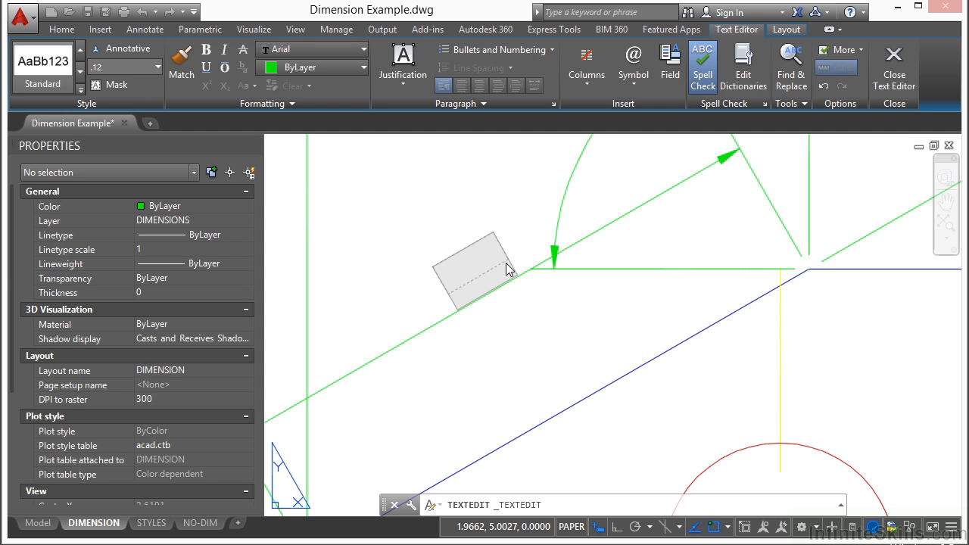
pyautogui.write('SIDE VIEW')
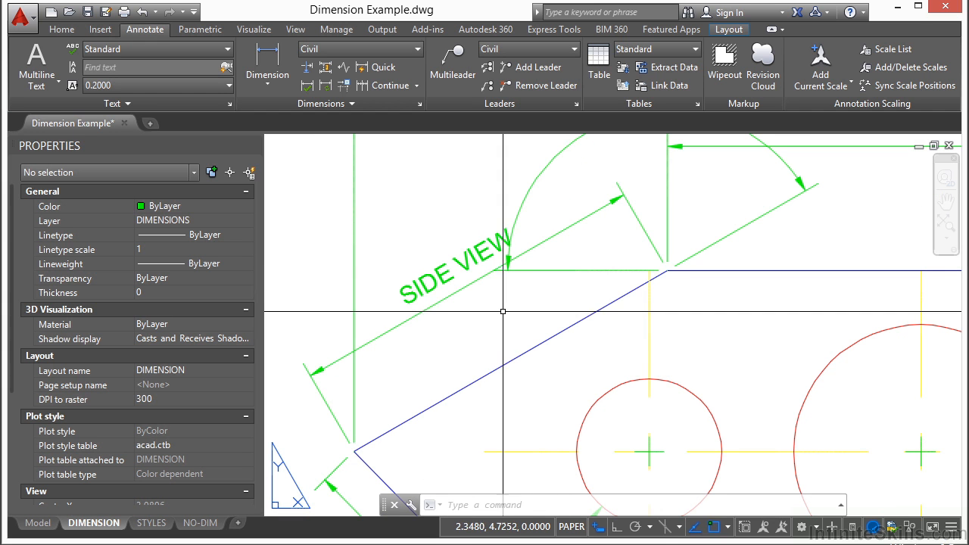
# Step: Change the dimension text to 100' with 'side' on a second line
pyautogui.doubleClick(454, 272)
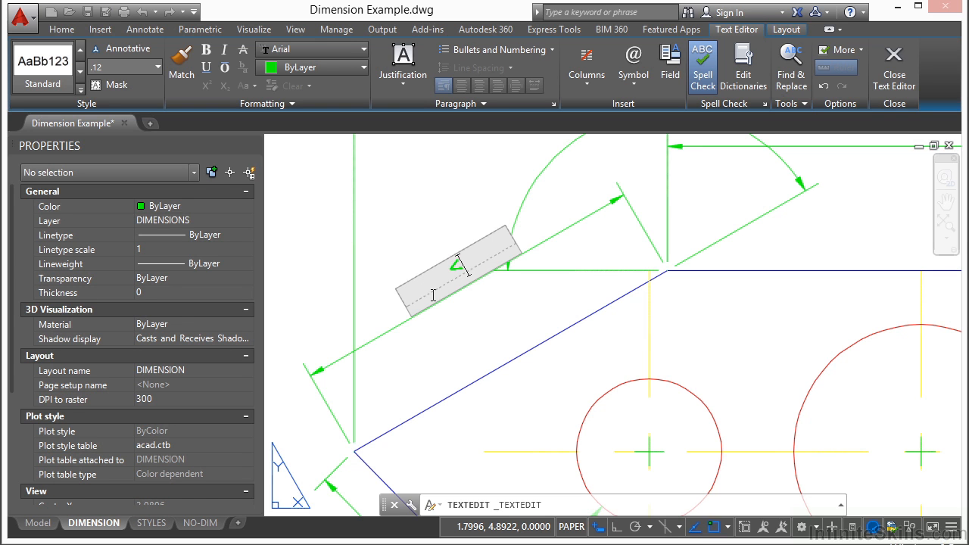
pyautogui.write("100'")
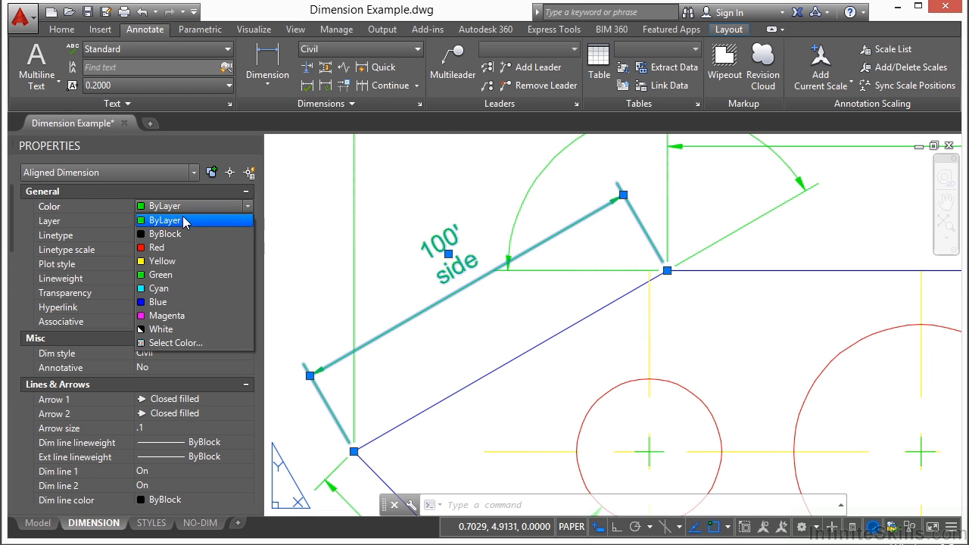
# Step: Keep colour ByLayer and layer DIMENSIONS, and set Dim style to BOLD
pyautogui.click(164, 220)
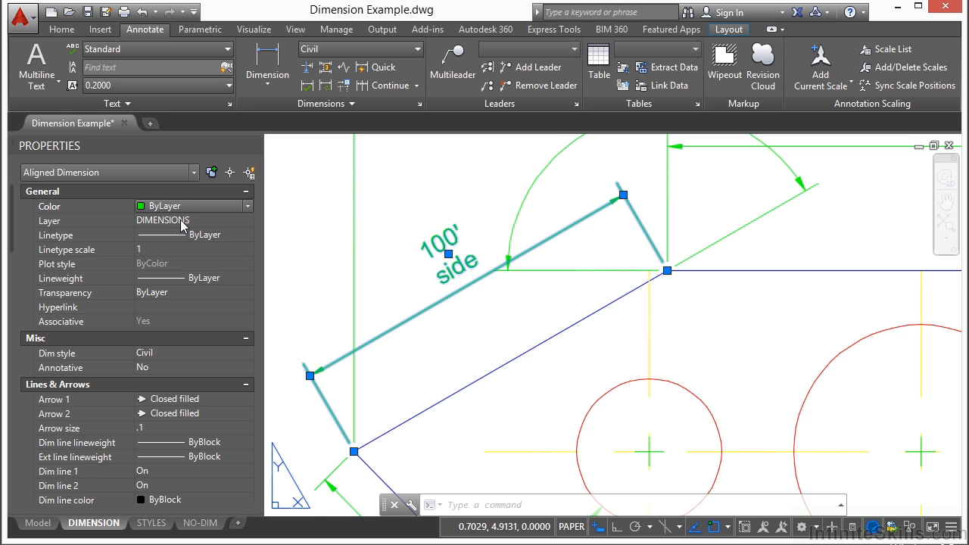
pyautogui.click(248, 220)
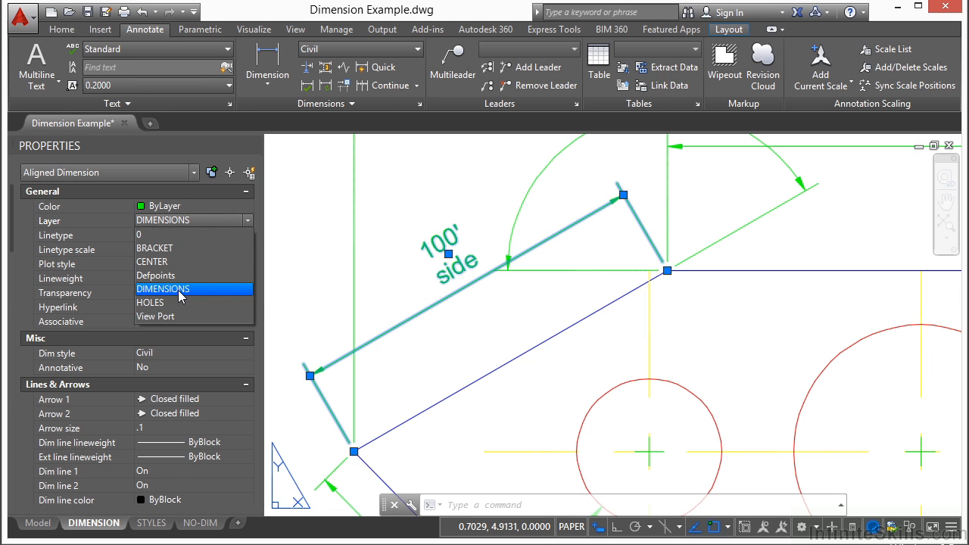
pyautogui.click(163, 289)
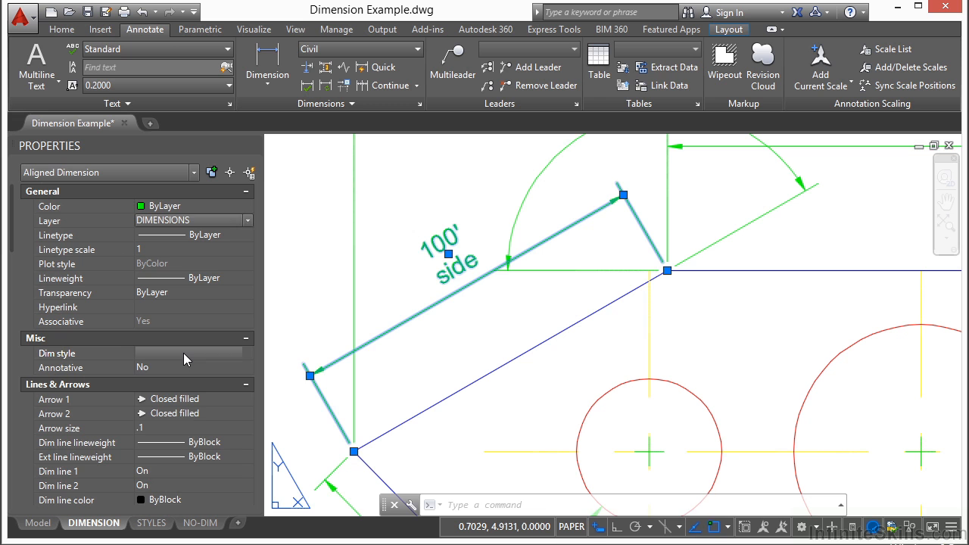
pyautogui.click(247, 353)
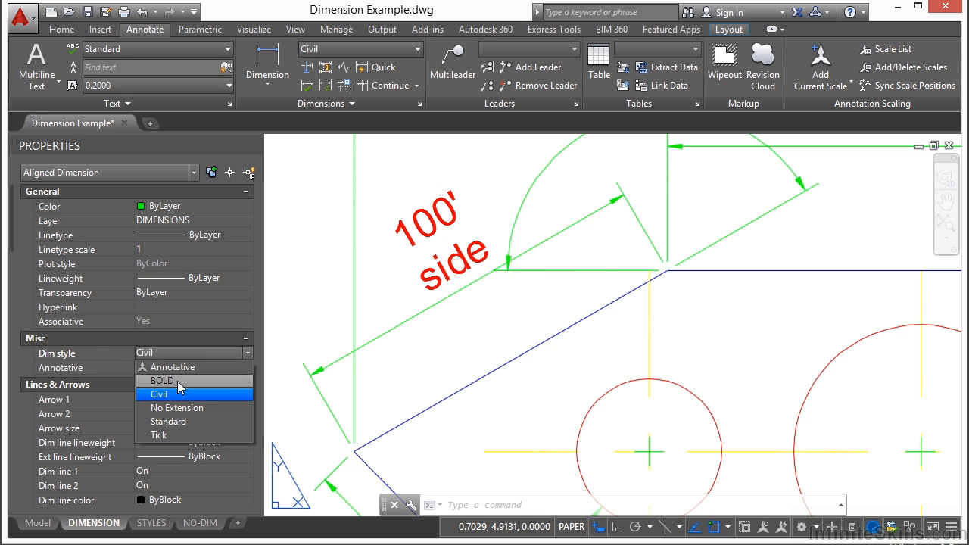
pyautogui.click(162, 380)
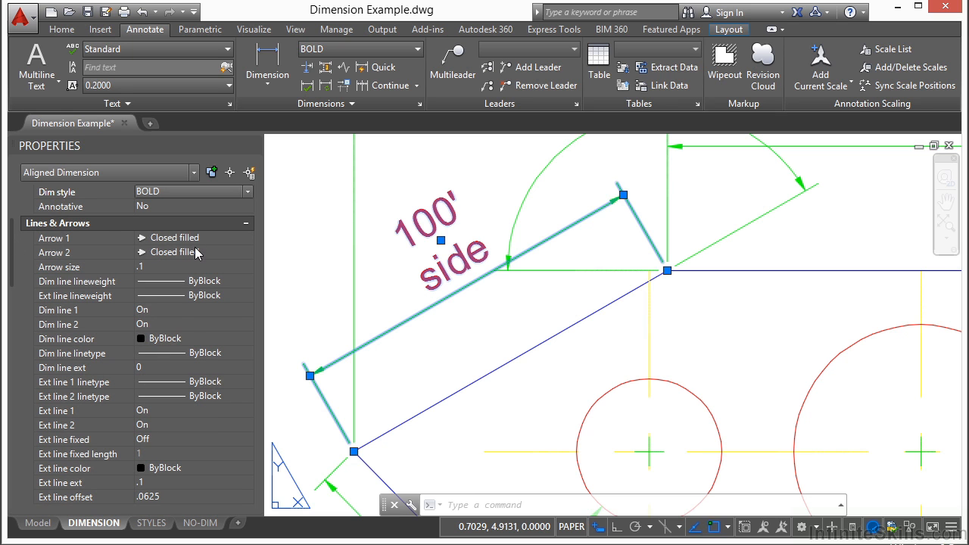
pyautogui.moveTo(180, 246)
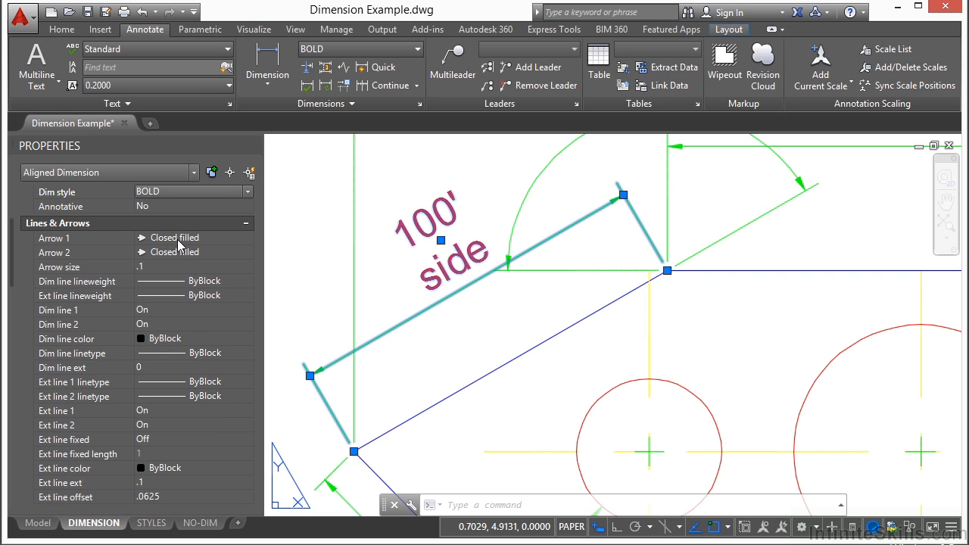
pyautogui.moveTo(180, 257)
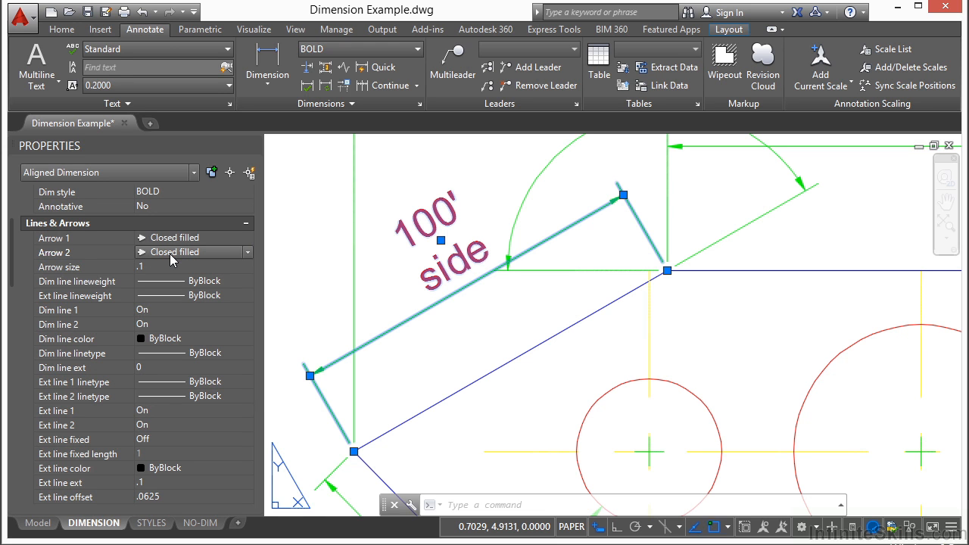
# Step: Set Arrow 2 of the 100' side dimension to Dot
pyautogui.click(248, 252)
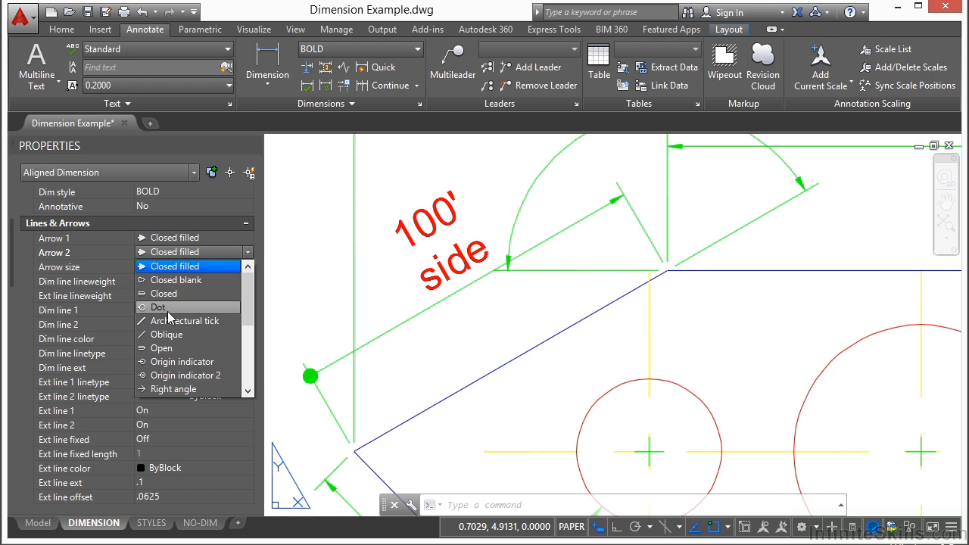
pyautogui.click(159, 306)
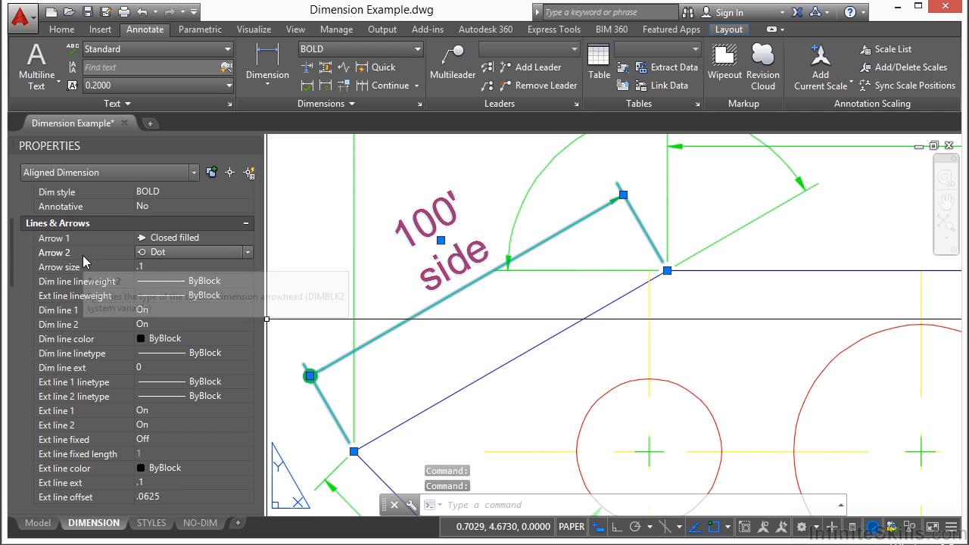
pyautogui.moveTo(106, 331)
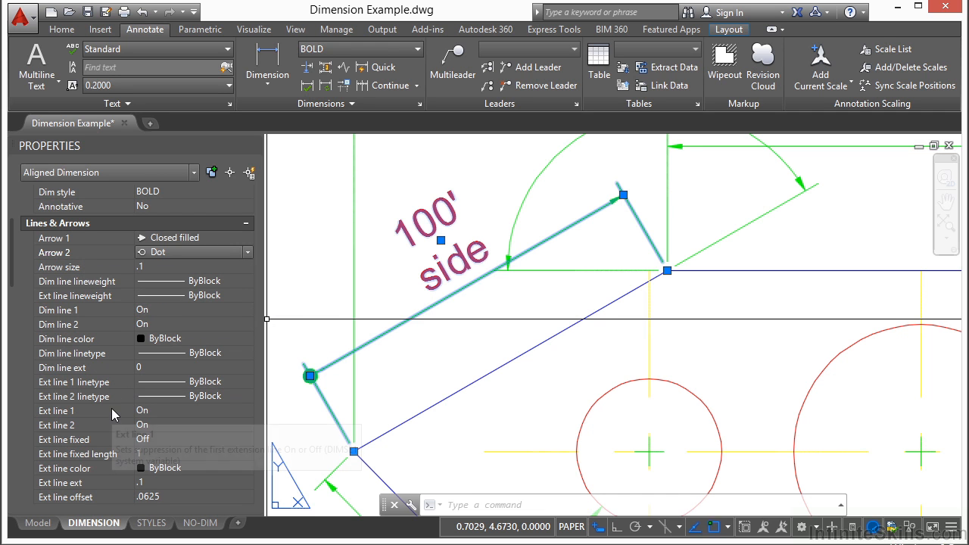
pyautogui.moveTo(75, 241)
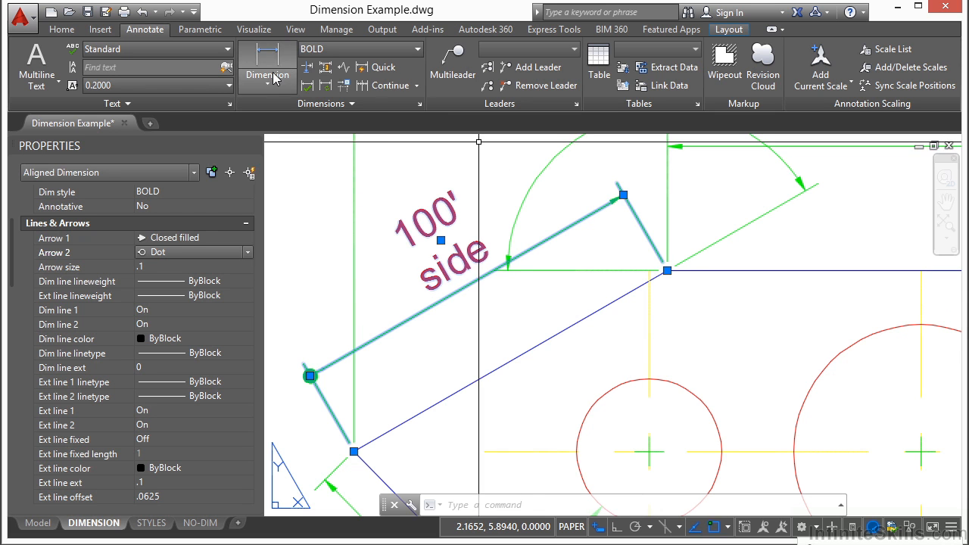
# Step: Cancel the stray DIMALIGNED command and reselect the 100' side dimension to turn off Dim line 1
pyautogui.click(266, 68)
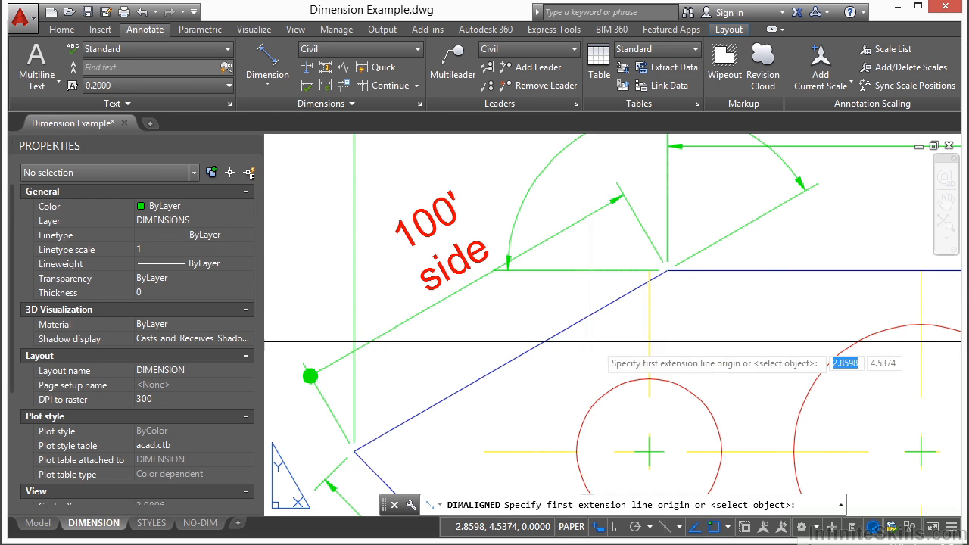
pyautogui.click(647, 270)
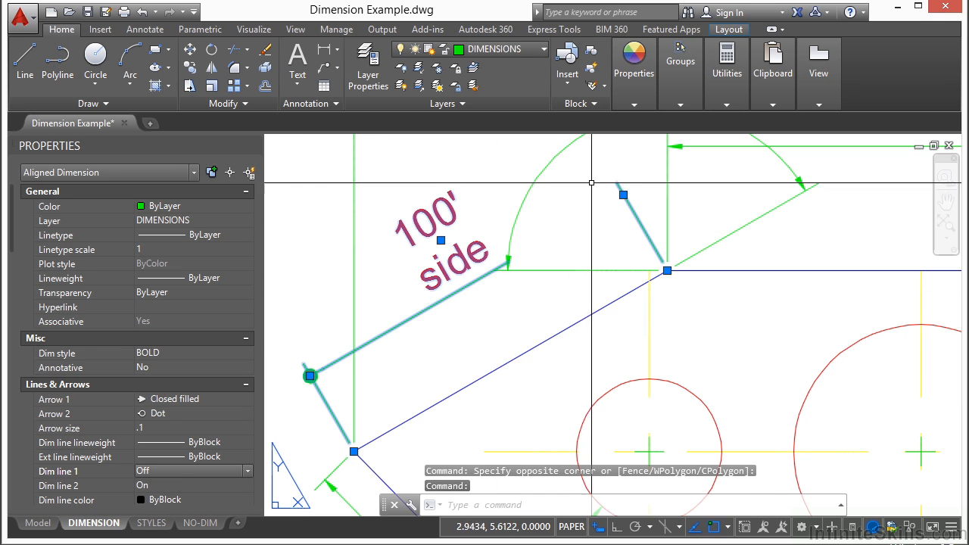
pyautogui.moveTo(409, 318)
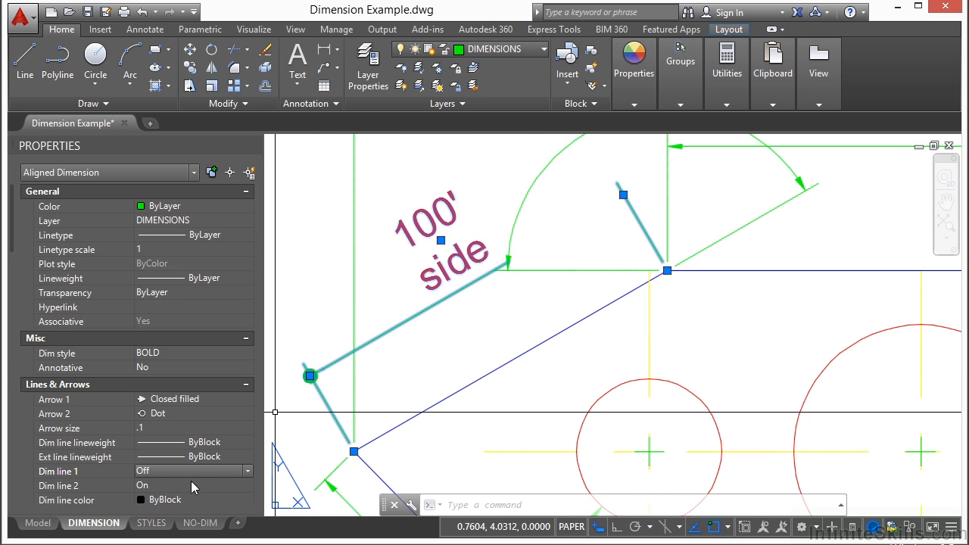
# Step: Set Dim line 2 Off, Ext line 1 Off and Dim line 1 back On
pyautogui.click(194, 485)
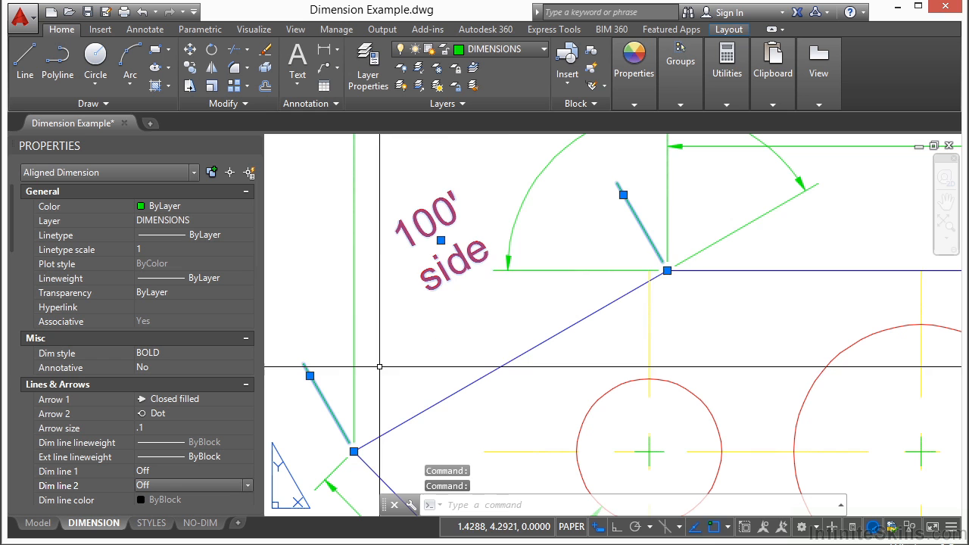
pyautogui.moveTo(354, 376)
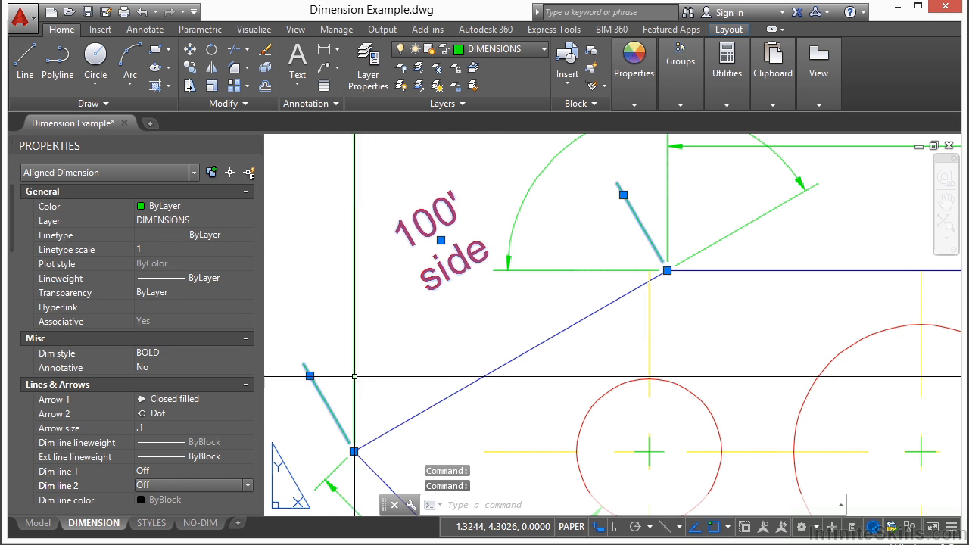
pyautogui.moveTo(11, 212)
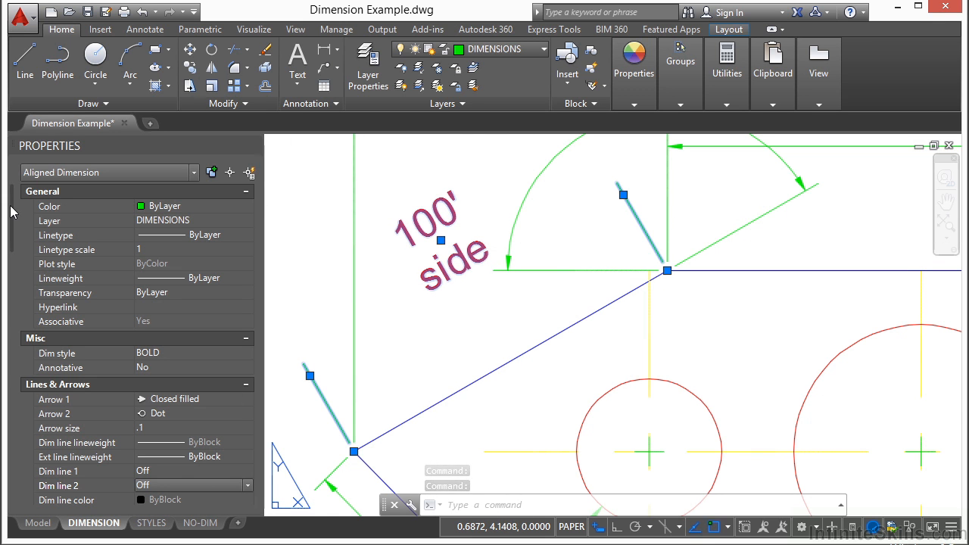
pyautogui.scroll(-3)
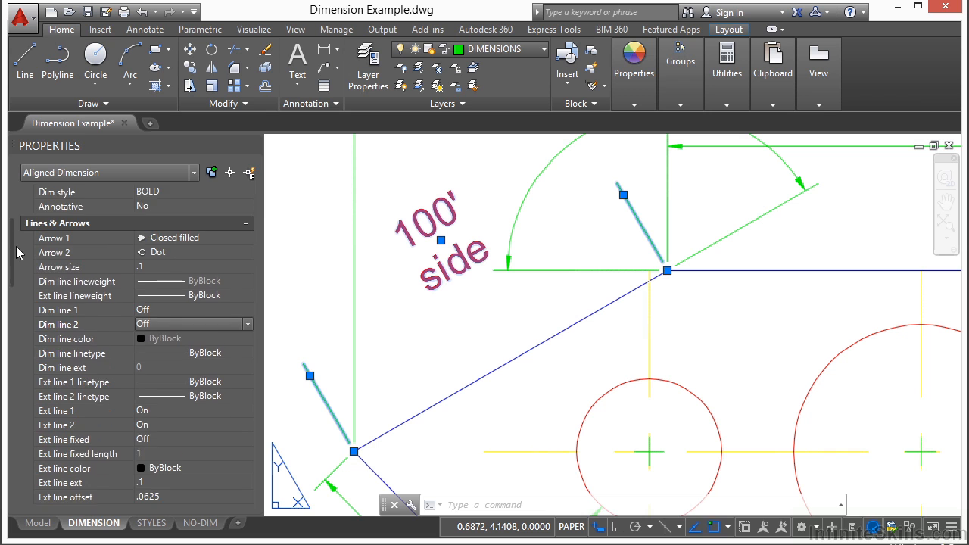
pyautogui.scroll(-3)
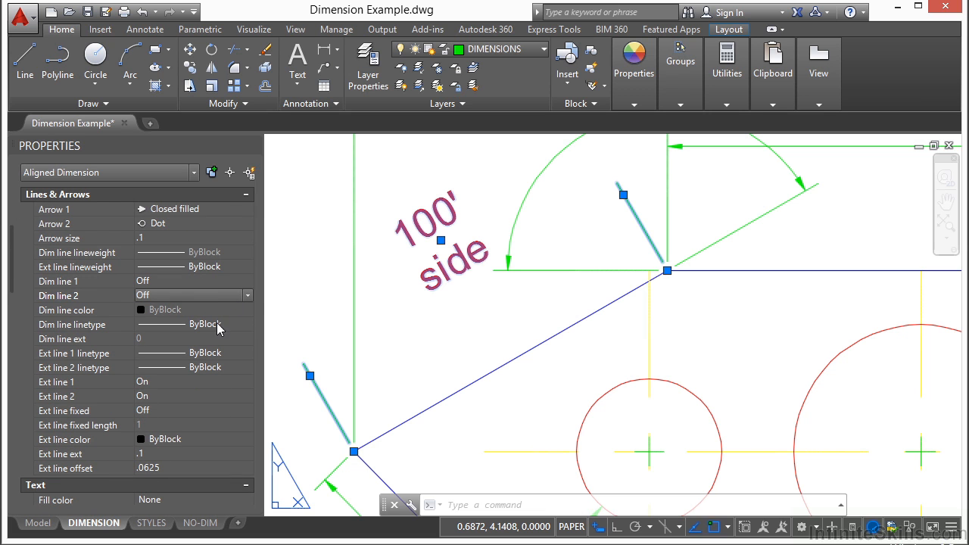
pyautogui.moveTo(170, 386)
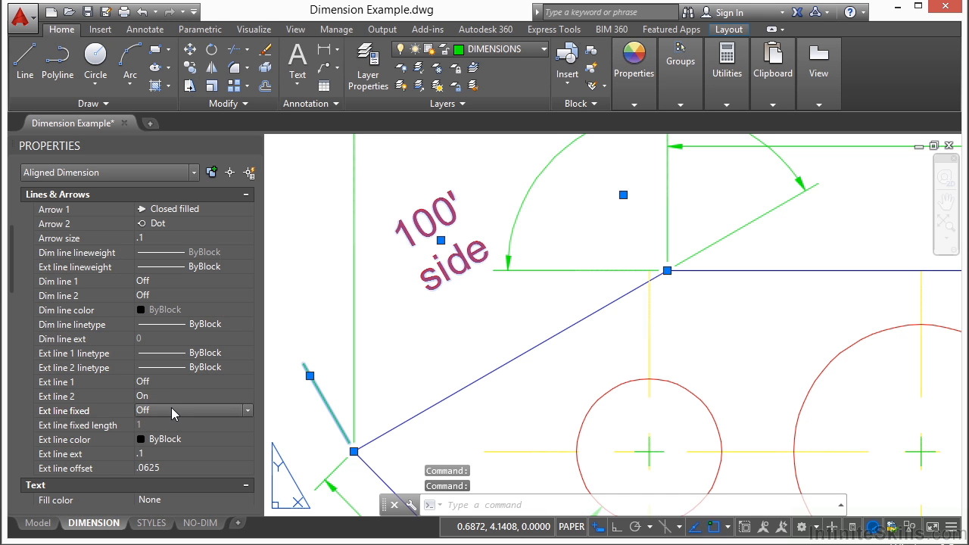
pyautogui.moveTo(149, 303)
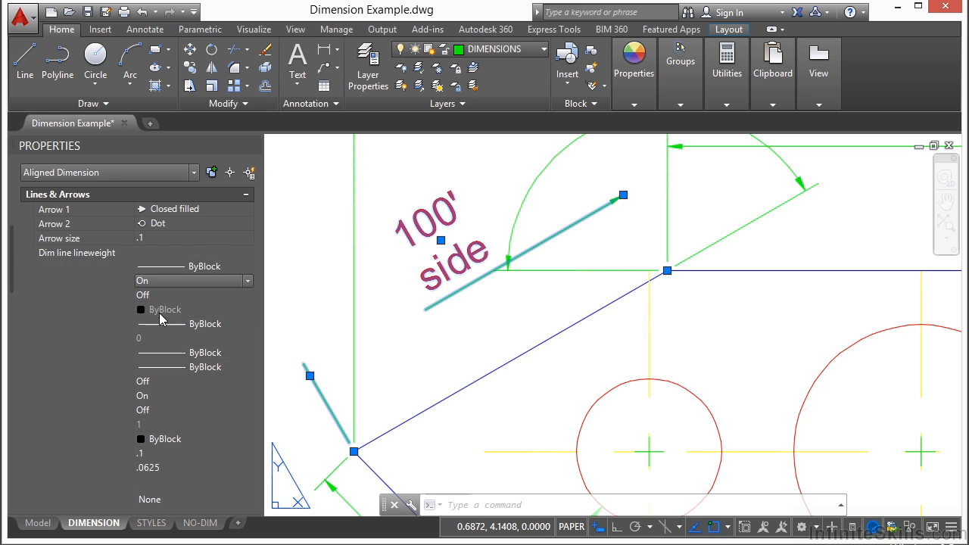
pyautogui.click(247, 309)
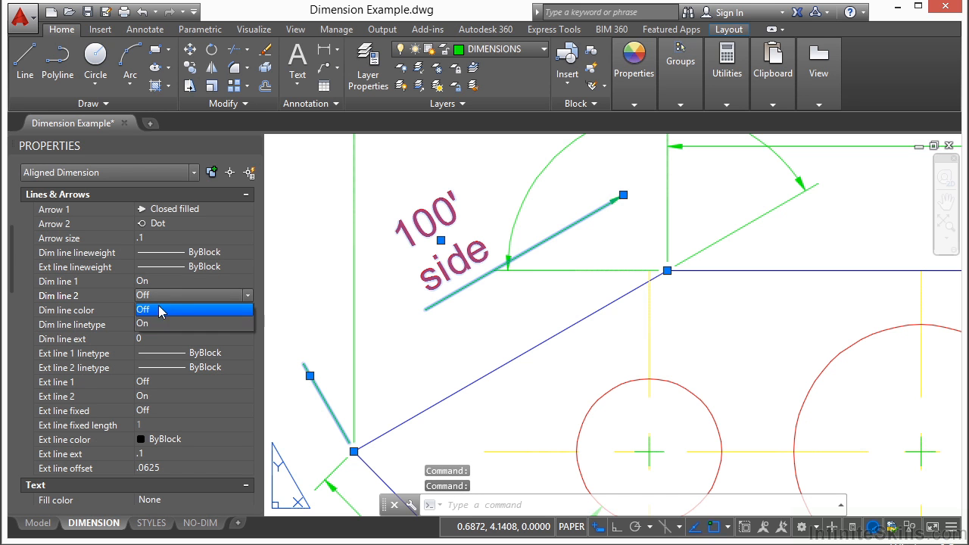
pyautogui.click(143, 324)
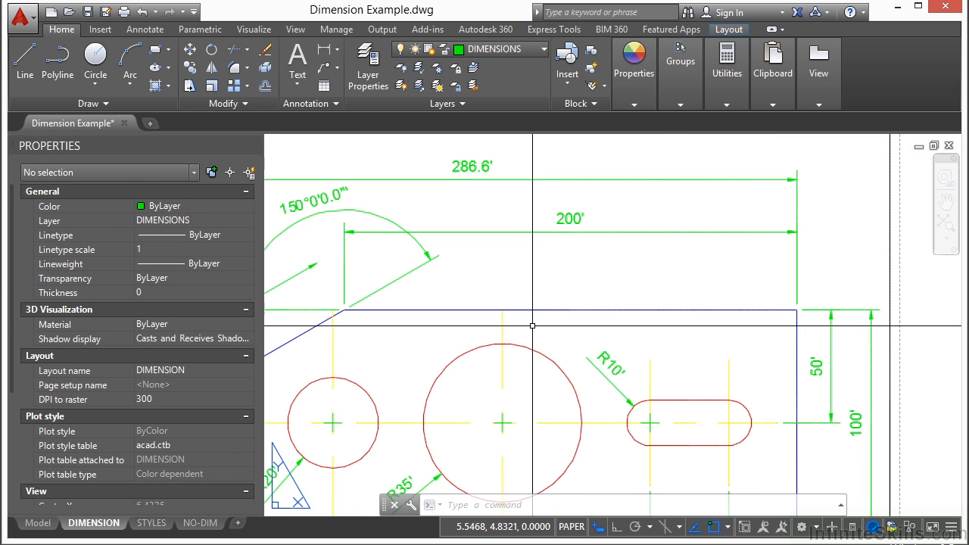
pyautogui.moveTo(519, 242)
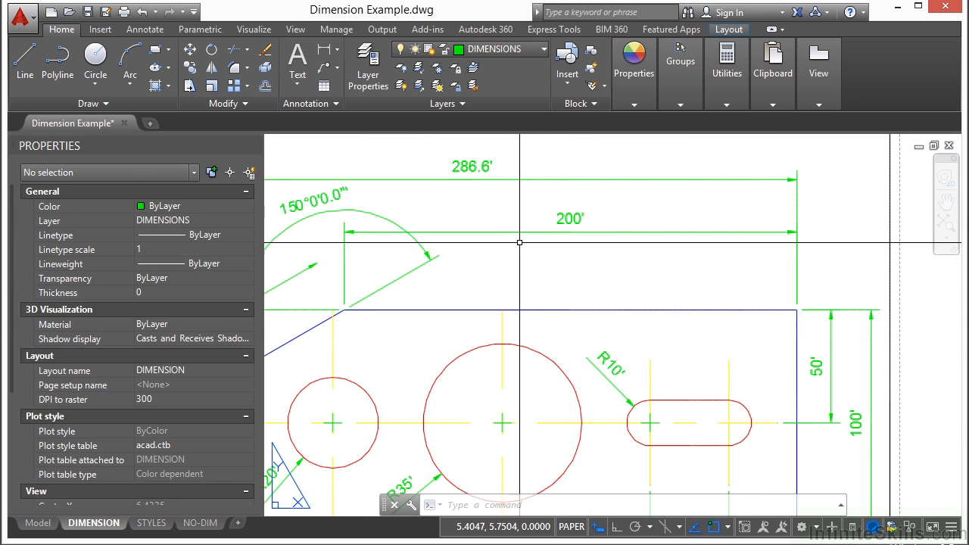
# Step: Select the top 200' horizontal dimension and grip-stretch its line toward the part
pyautogui.click(571, 218)
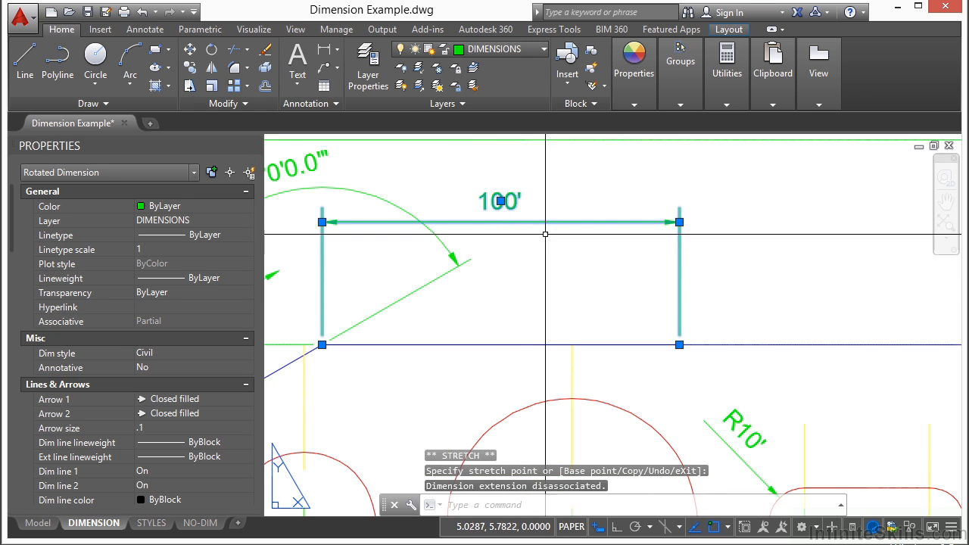
pyautogui.moveTo(481, 187)
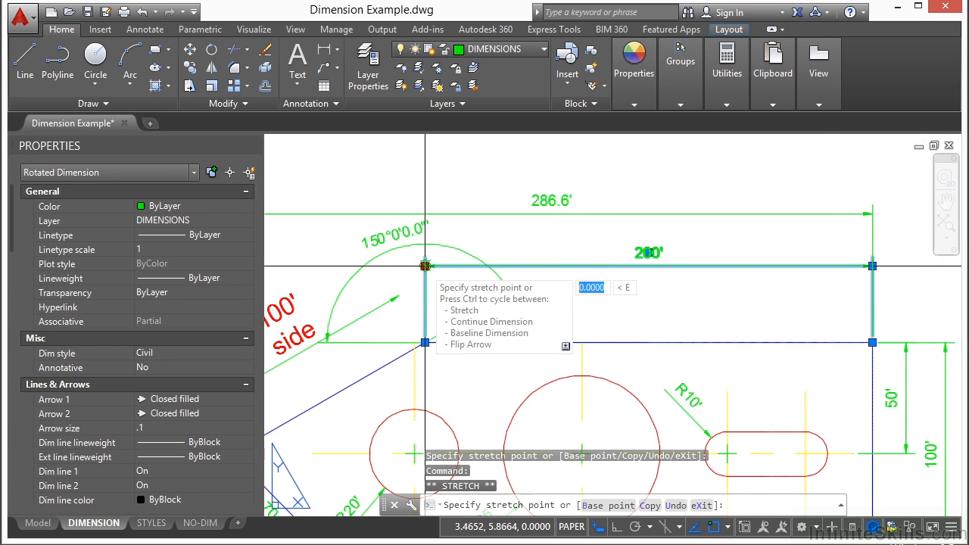
pyautogui.moveTo(439, 179)
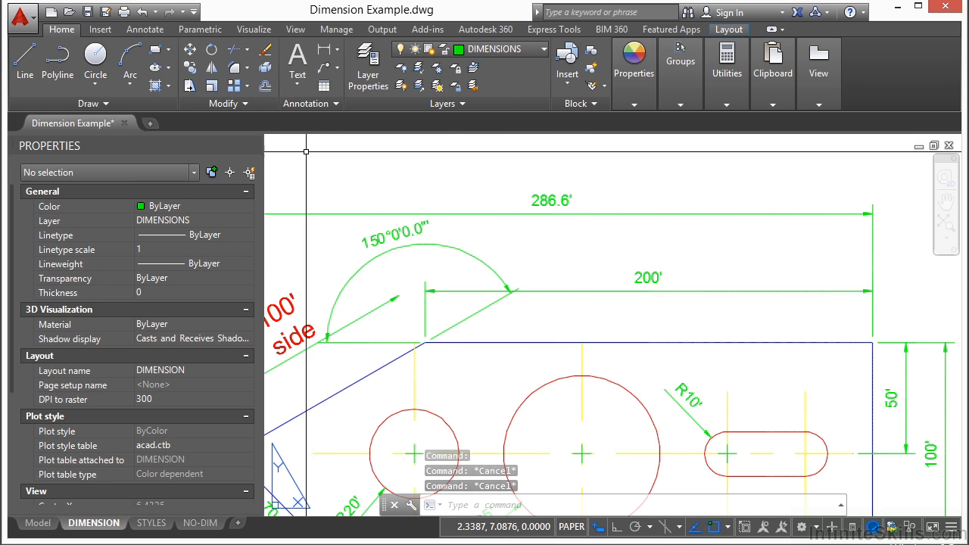
# Step: Start Dimension Break from the Annotate tools and pick the 200' dimension to break
pyautogui.click(144, 29)
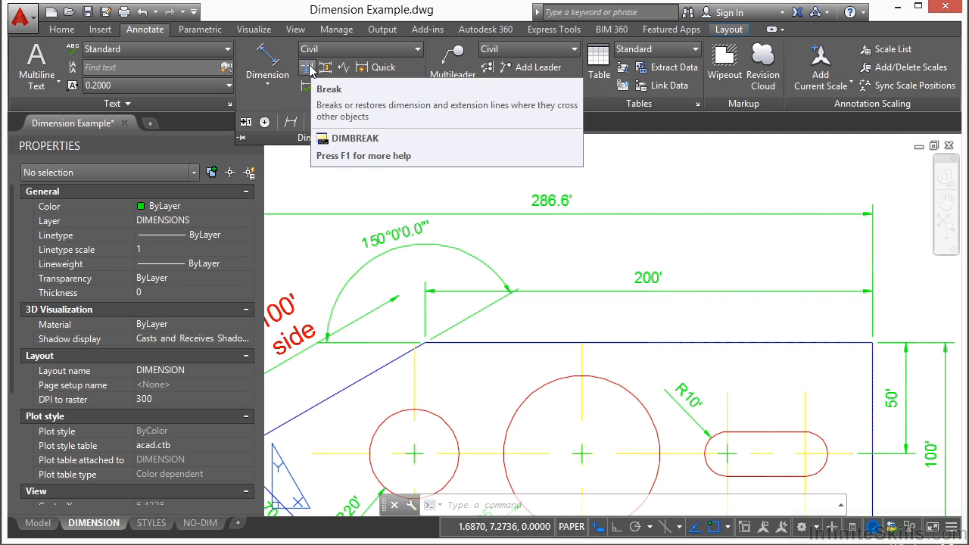
pyautogui.click(307, 66)
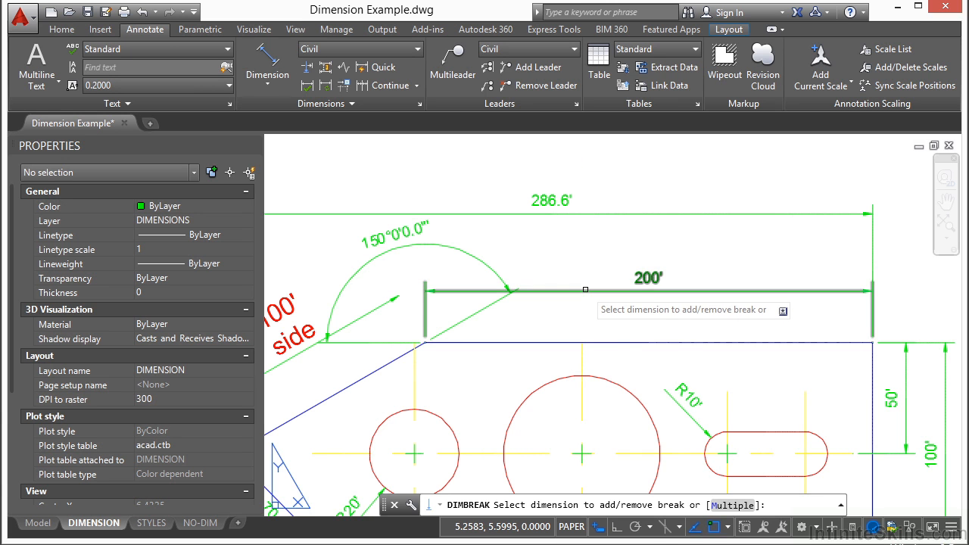
pyautogui.click(647, 289)
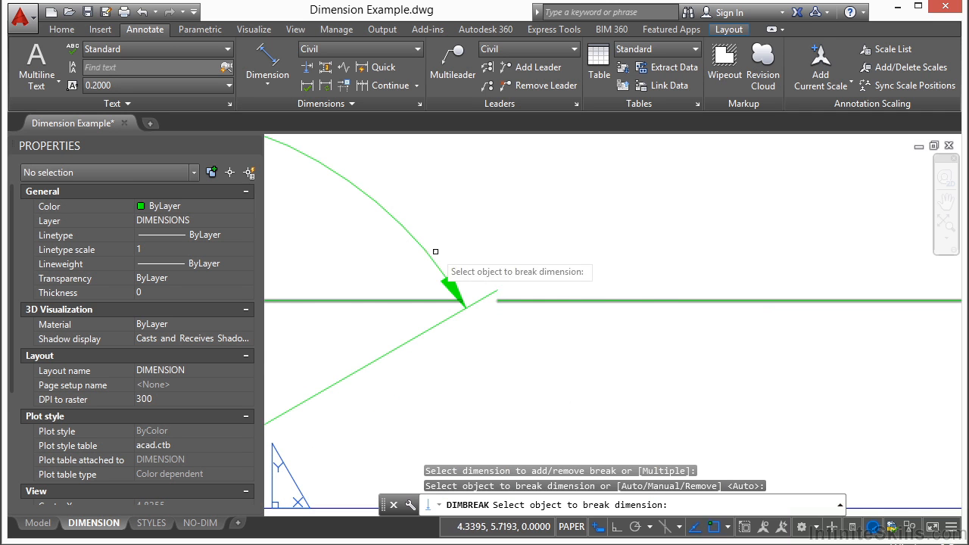
pyautogui.moveTo(506, 310)
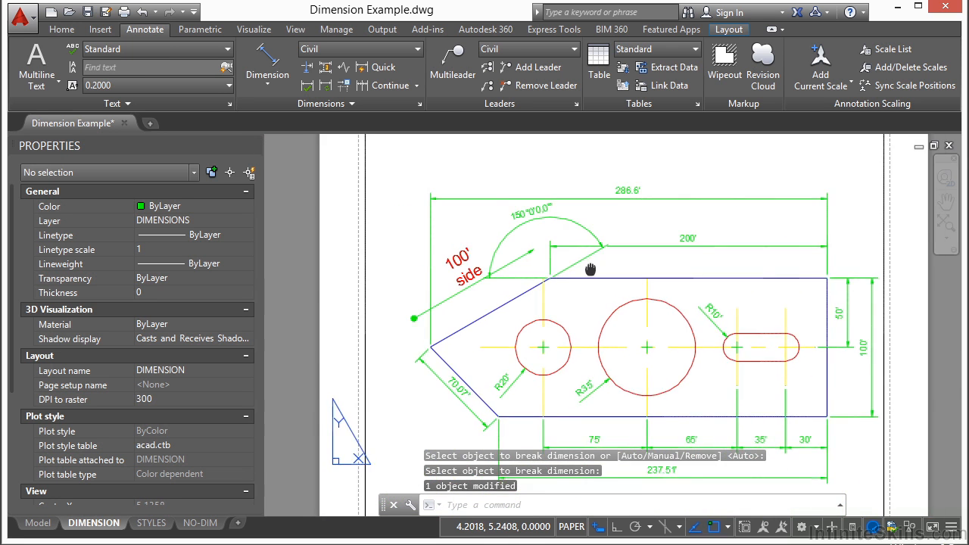
pyautogui.moveTo(325, 67)
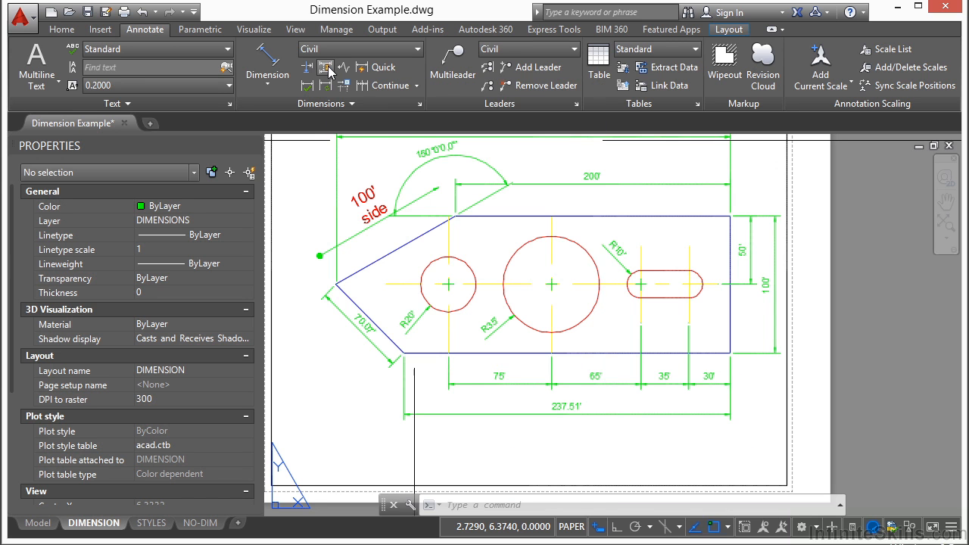
# Step: Start Dimension Space and pick the base dimension for spacing the stacked dimensions
pyautogui.click(325, 67)
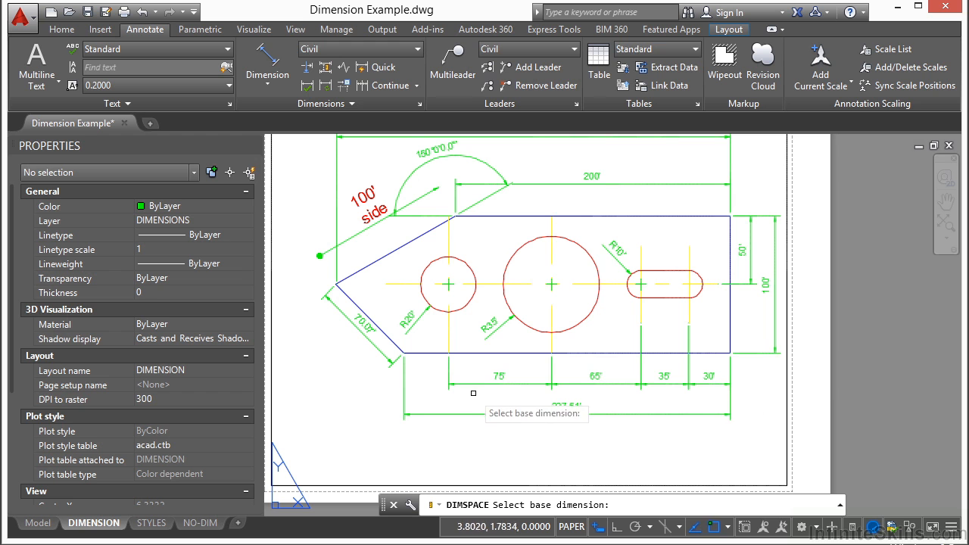
pyautogui.click(499, 390)
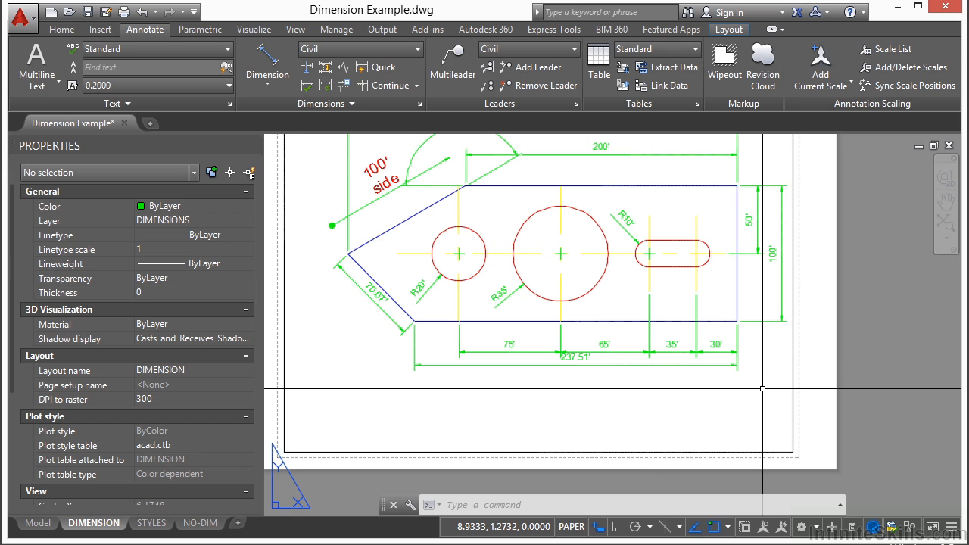
pyautogui.moveTo(334, 346)
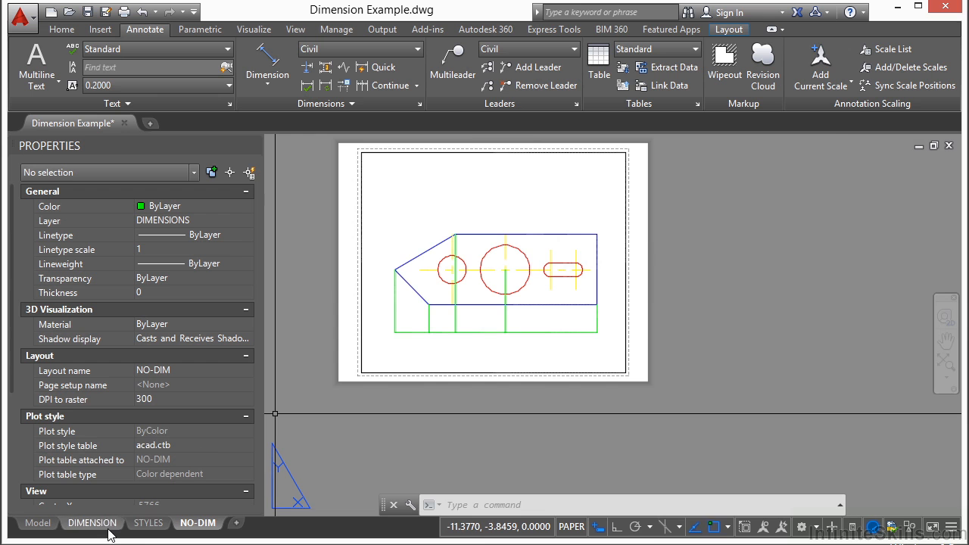
# Step: On the DIMENSION layout, update the red 100' dimension to Civil style and check Continue options
pyautogui.click(92, 523)
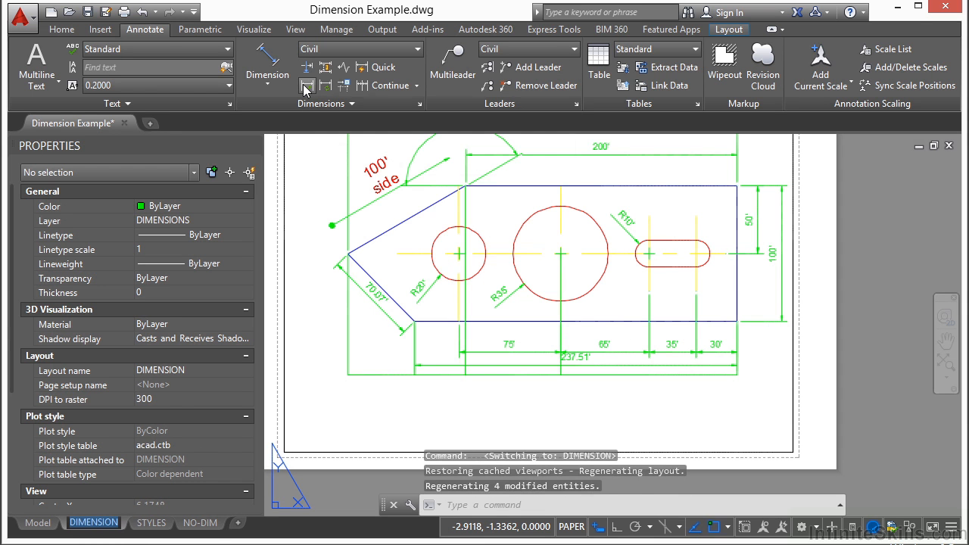
pyautogui.moveTo(307, 85)
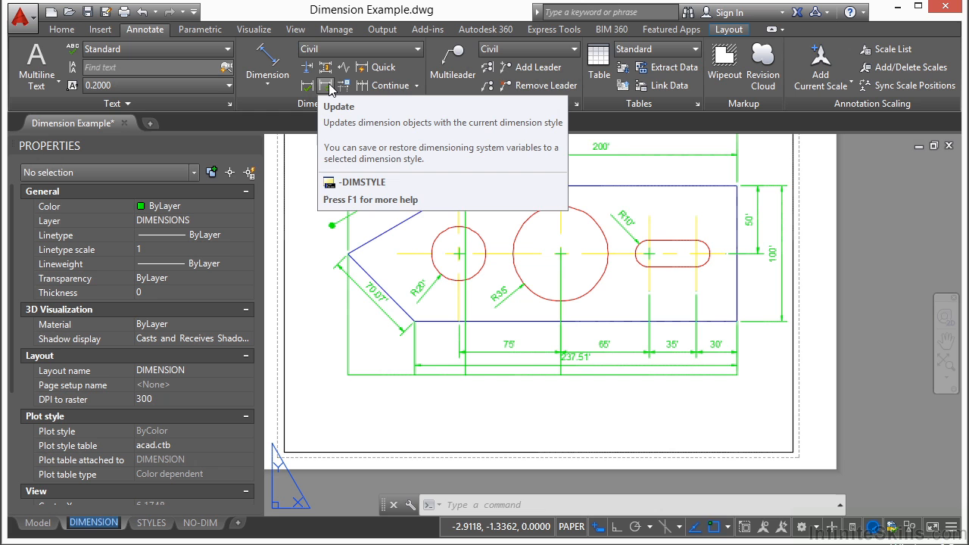
pyautogui.click(325, 85)
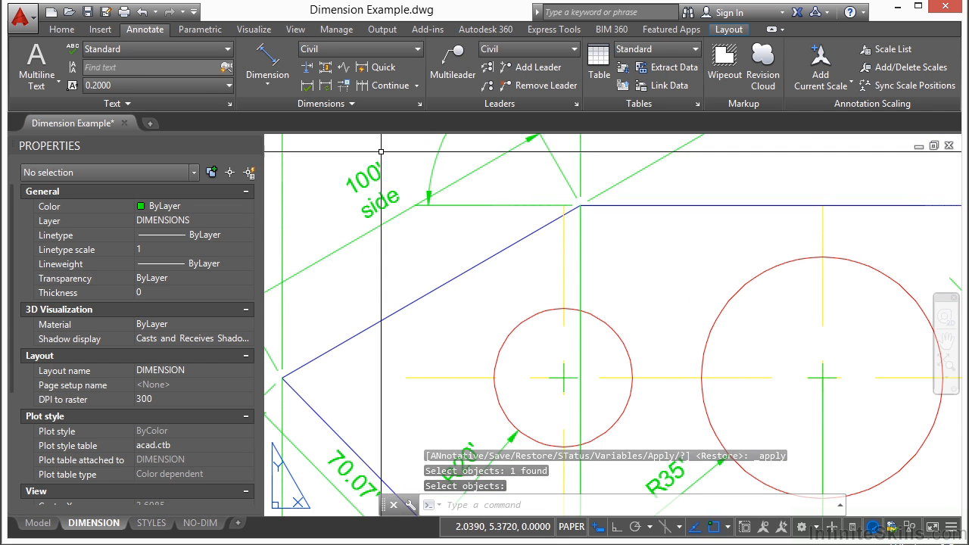
pyautogui.moveTo(308, 84)
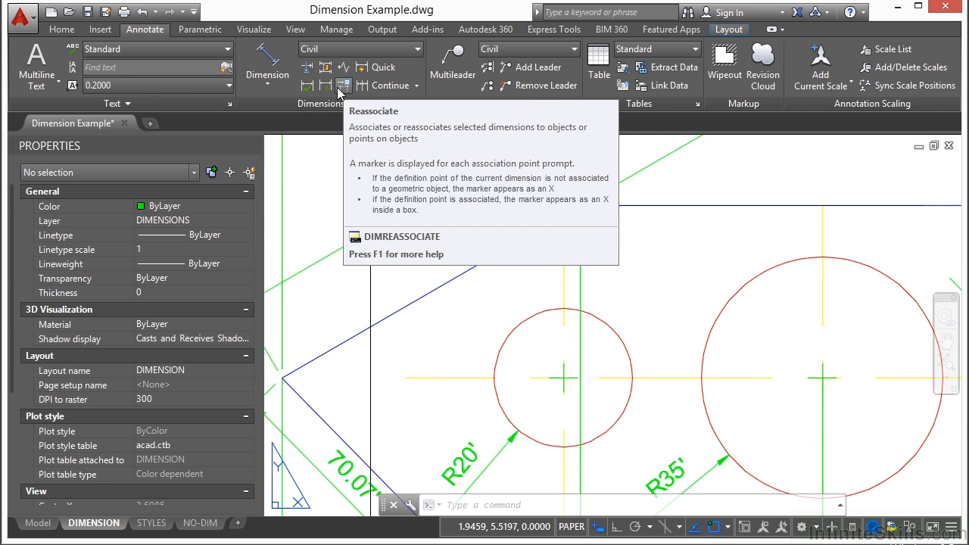
pyautogui.moveTo(366, 85)
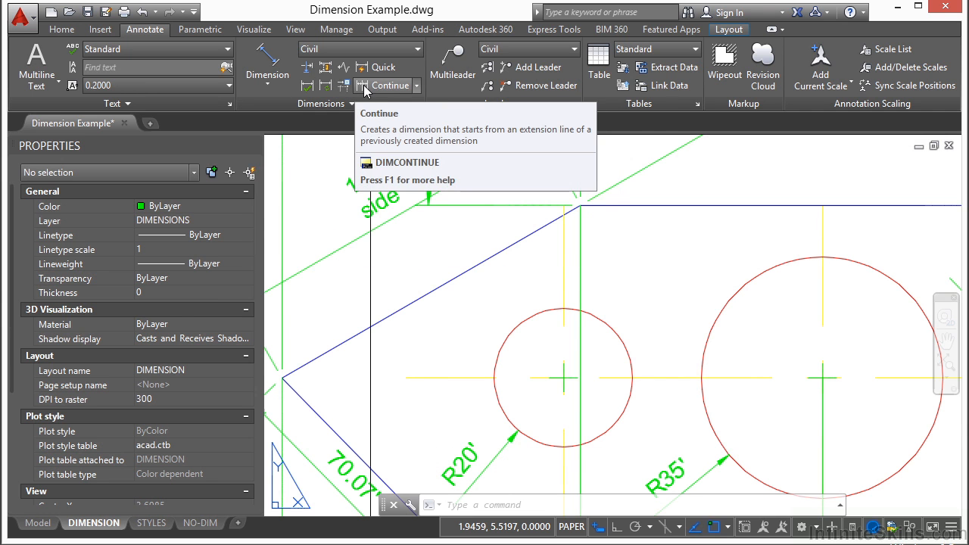
pyautogui.click(416, 84)
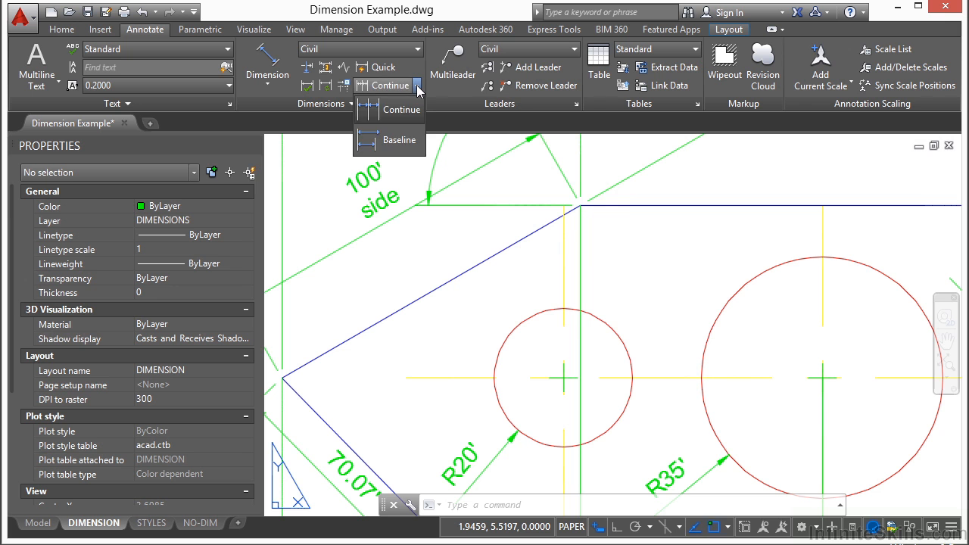
pyautogui.moveTo(399, 139)
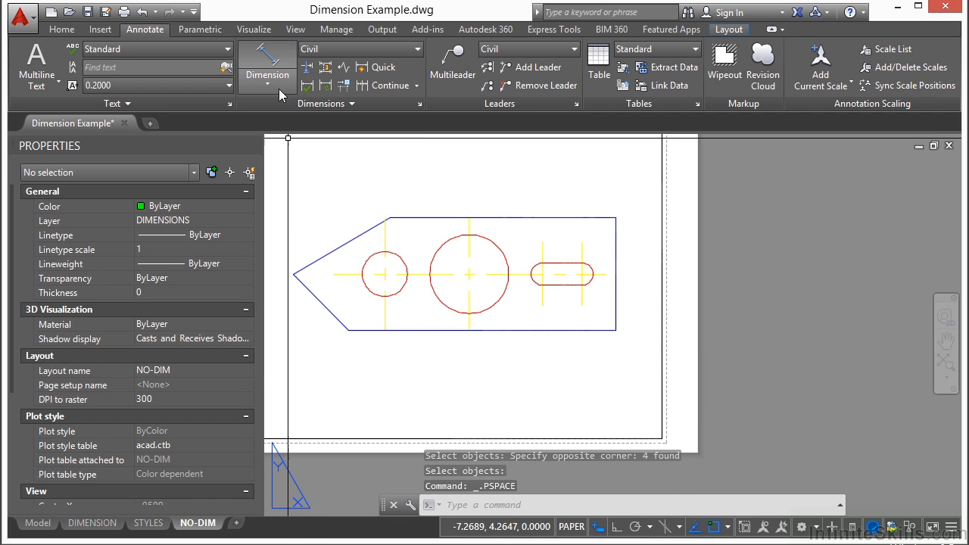
# Step: Add linear and baseline dimensions 86.6', 43.3', 200' and 130' along the part's top
pyautogui.click(266, 74)
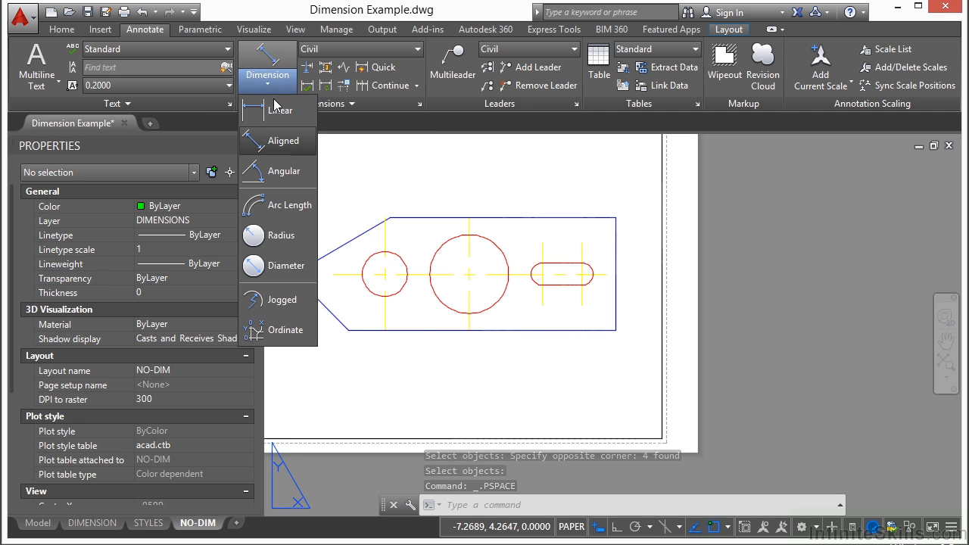
pyautogui.click(280, 109)
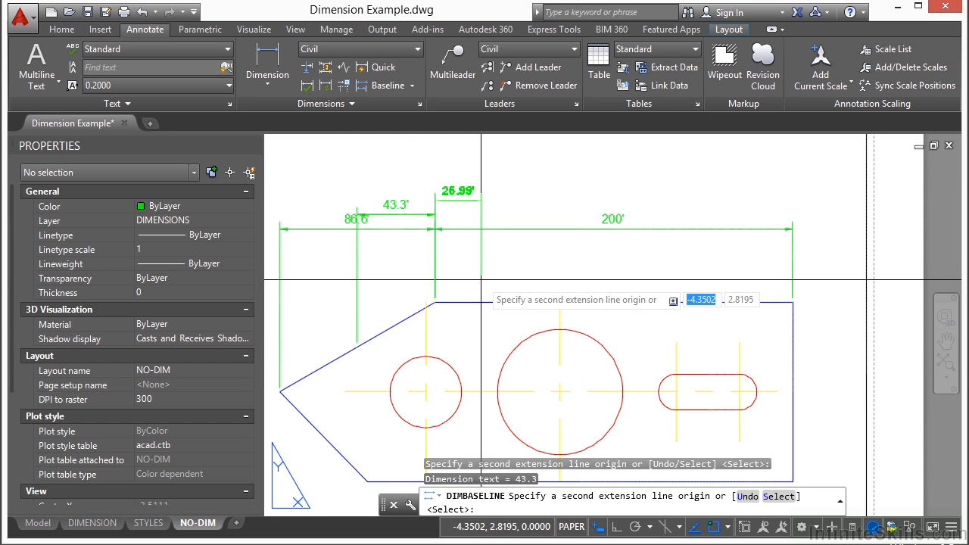
pyautogui.write('5')
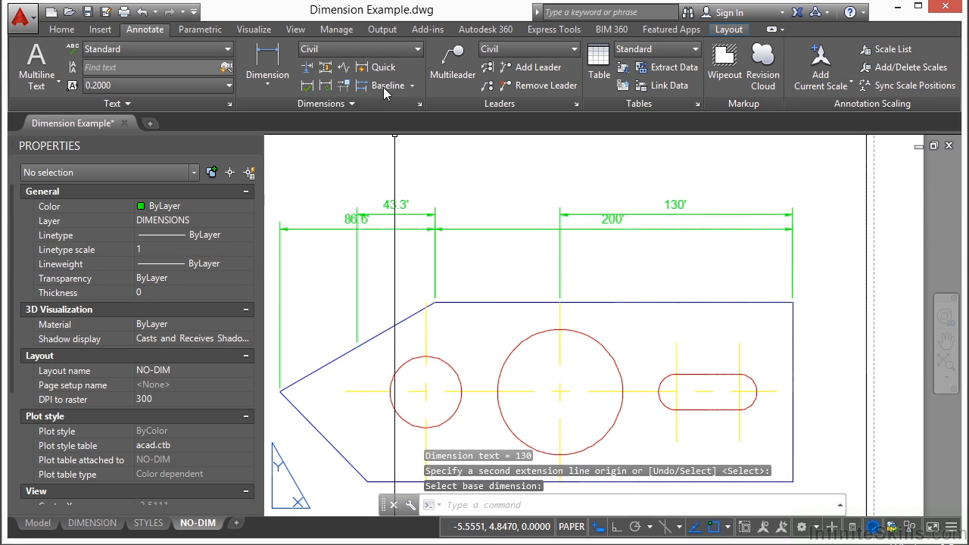
pyautogui.click(325, 103)
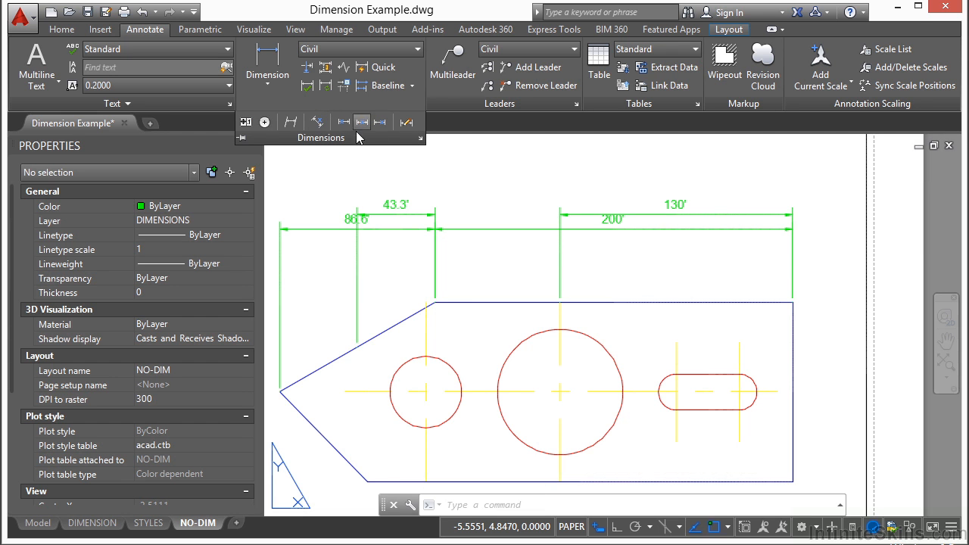
pyautogui.moveTo(344, 66)
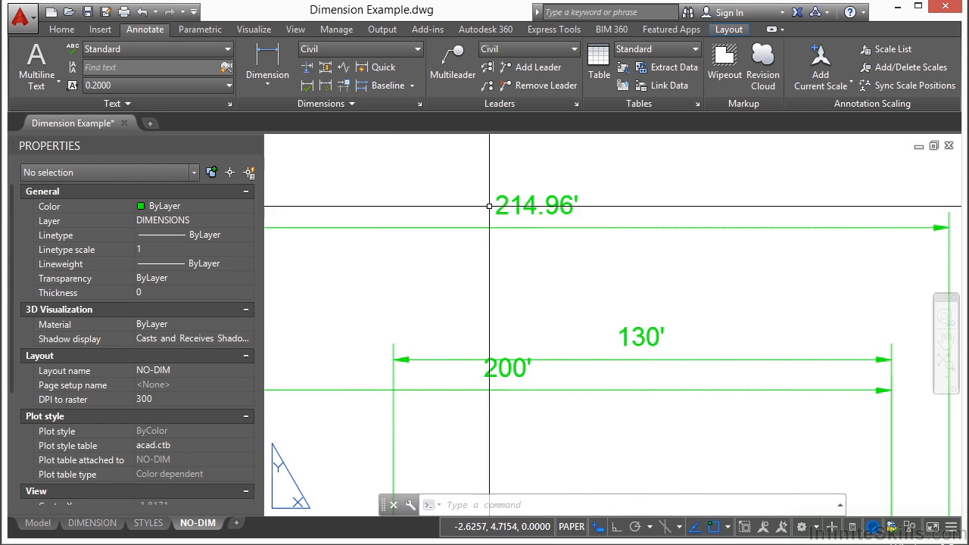
# Step: Add a jog to the 214.96' dimension line and reposition it with its grip
pyautogui.click(343, 67)
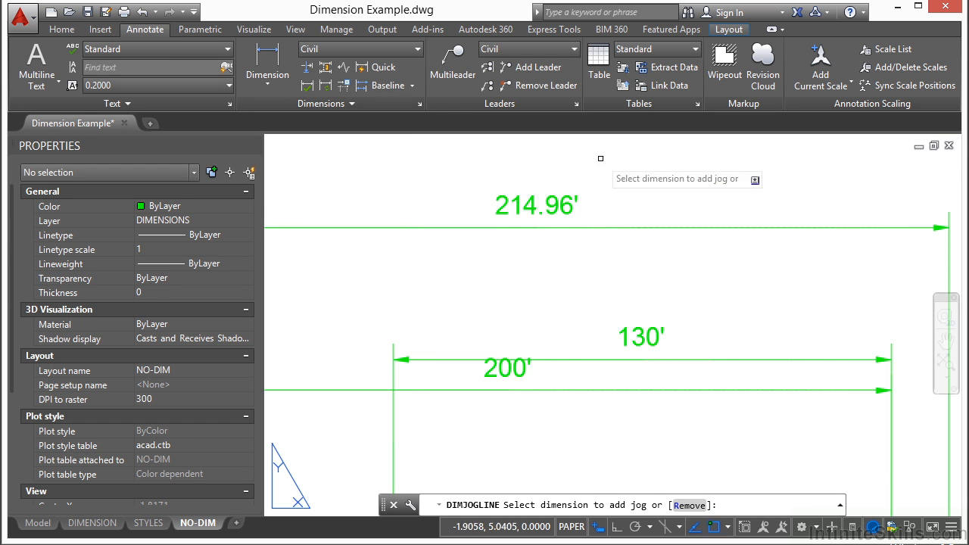
pyautogui.click(536, 227)
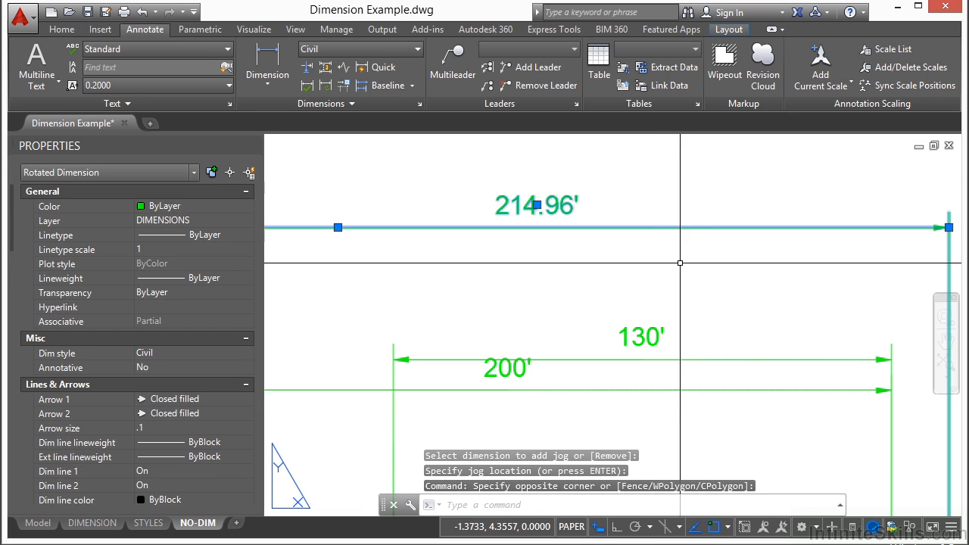
pyautogui.click(419, 236)
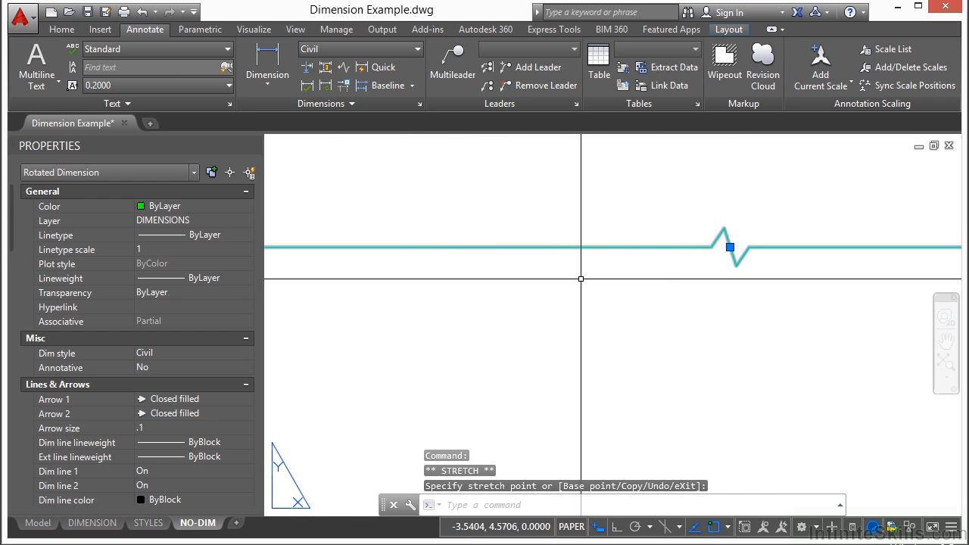
pyautogui.press('Escape')
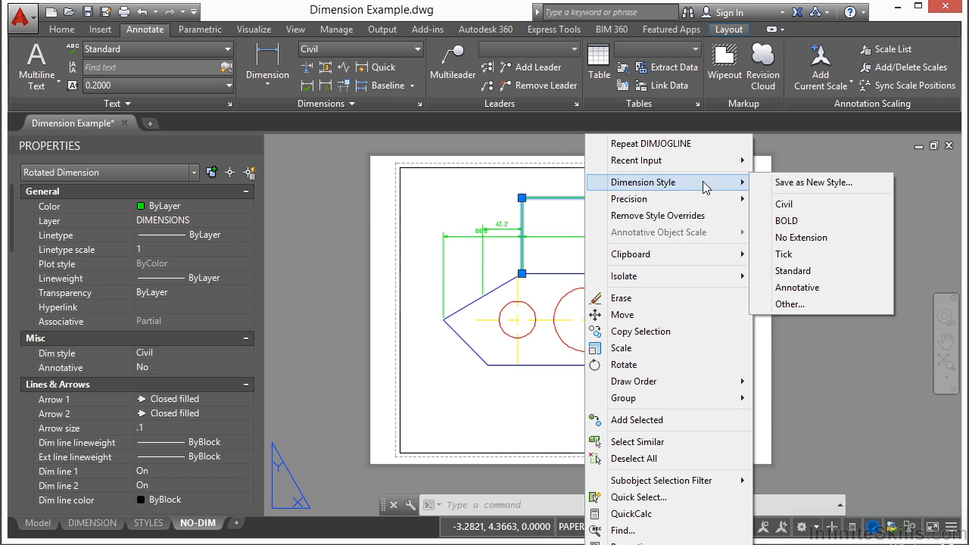
pyautogui.moveTo(814, 182)
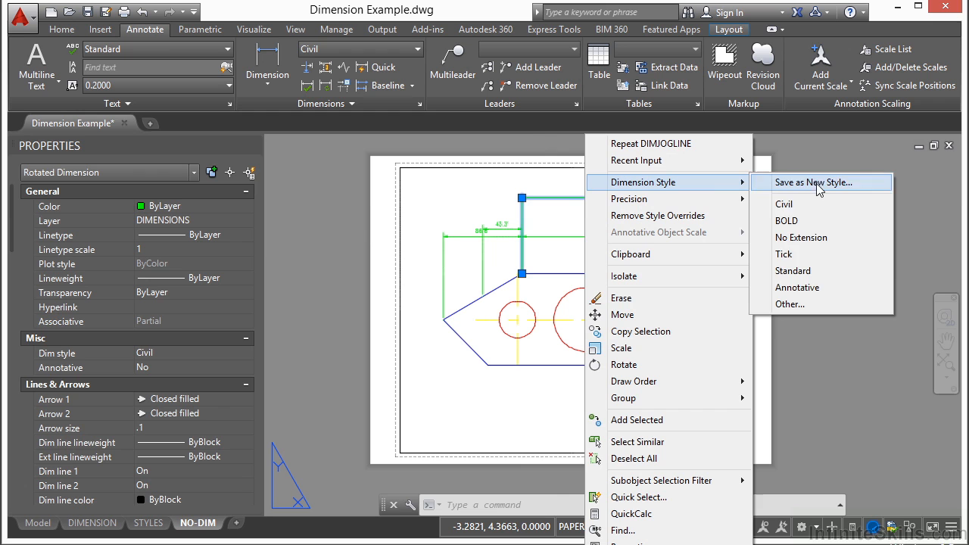
pyautogui.moveTo(802, 237)
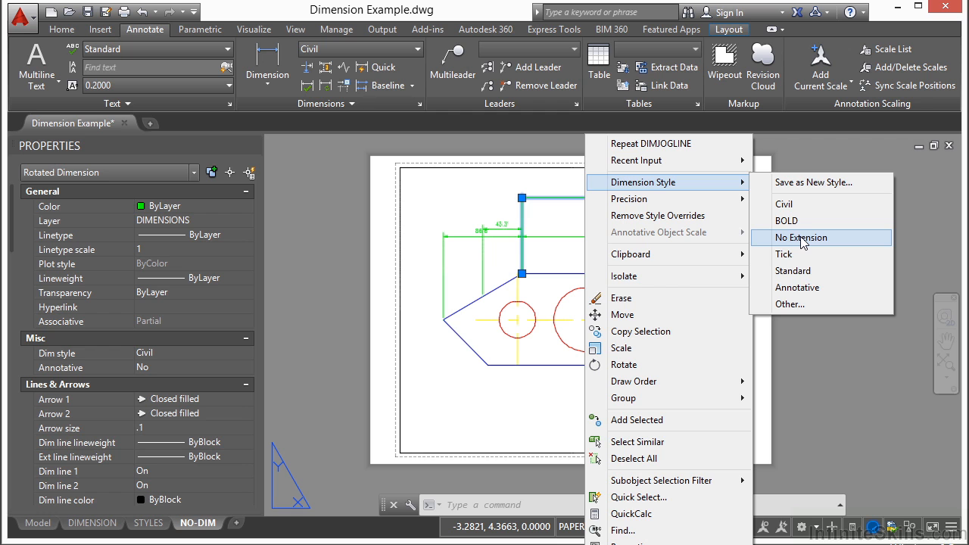
pyautogui.moveTo(814, 182)
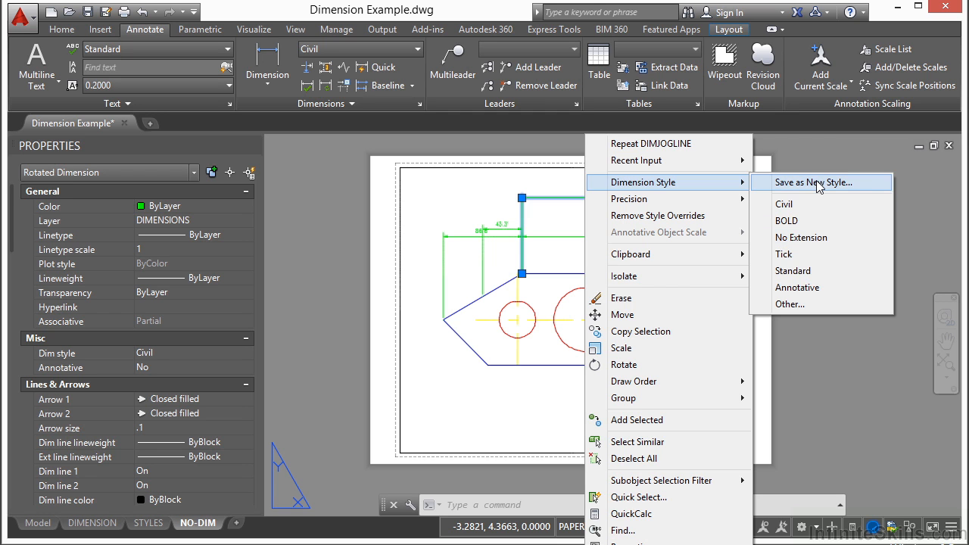
pyautogui.moveTo(658, 216)
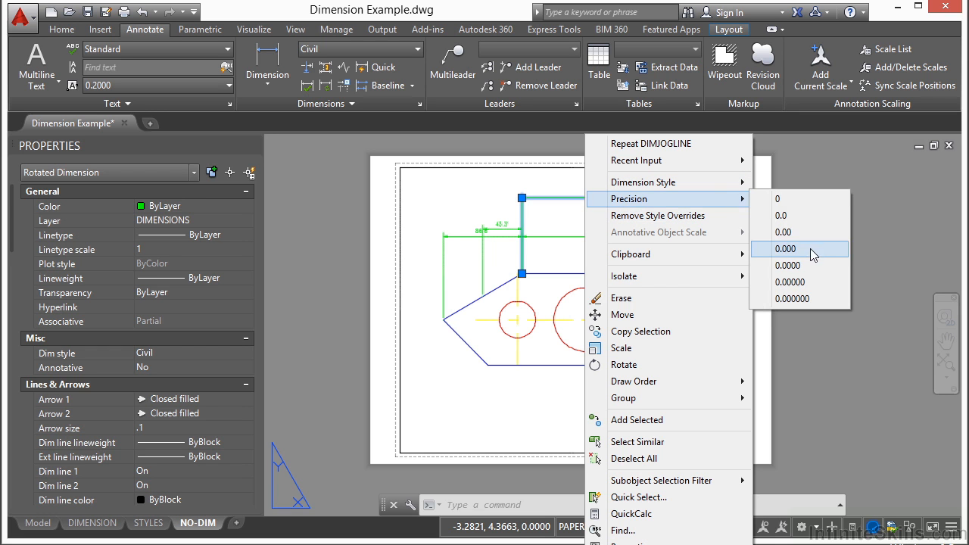
# Step: Raise the jogged dimension's precision to four decimals so it reads 214.9609'
pyautogui.click(786, 248)
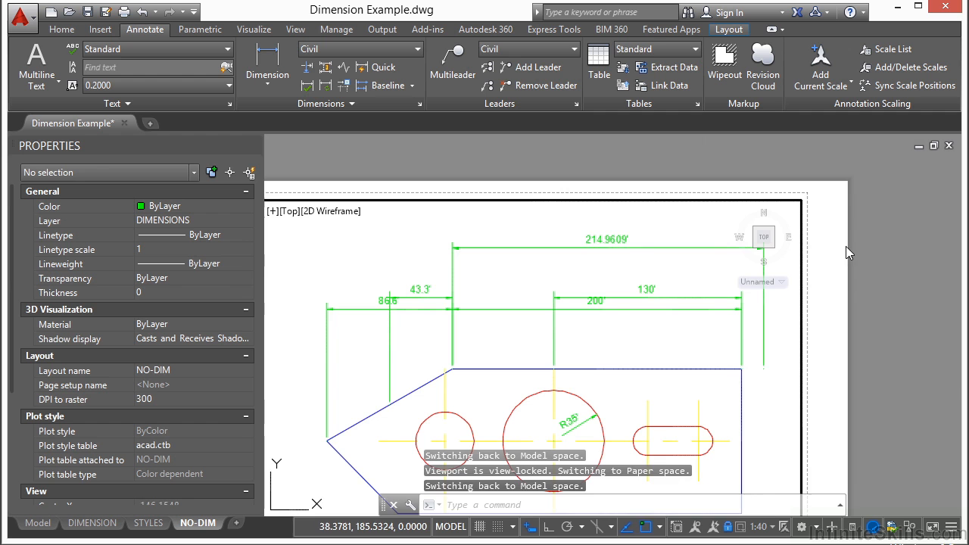